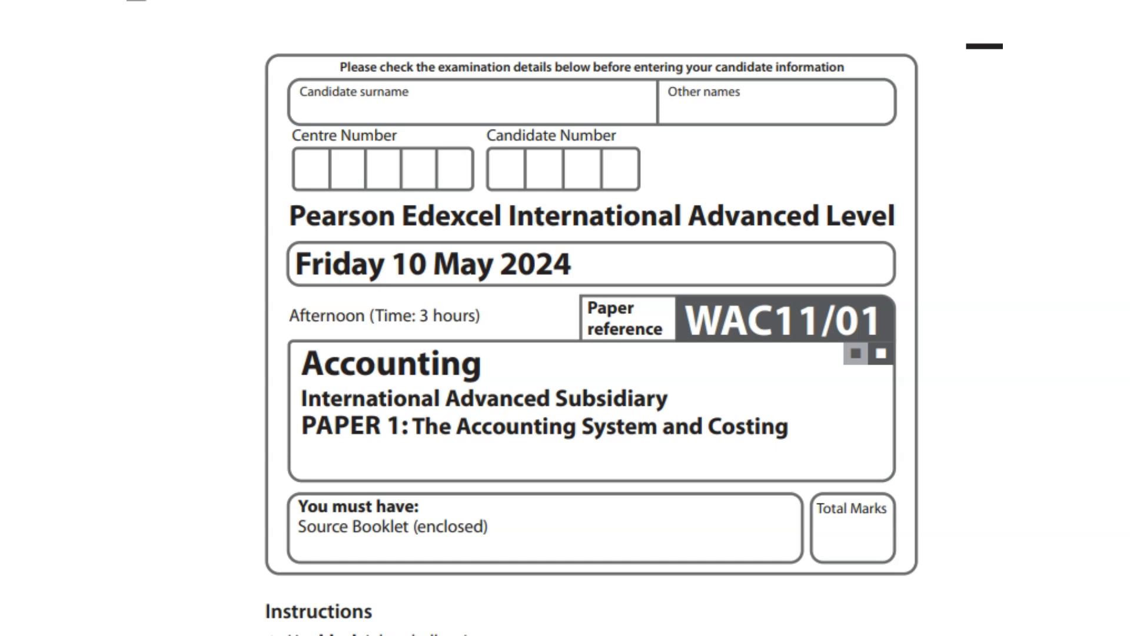
# Underline the candidate detail boxes, exam date and WAC11/01 reference in red.
pyautogui.moveTo(665, 232); pyautogui.dragTo(836, 238)
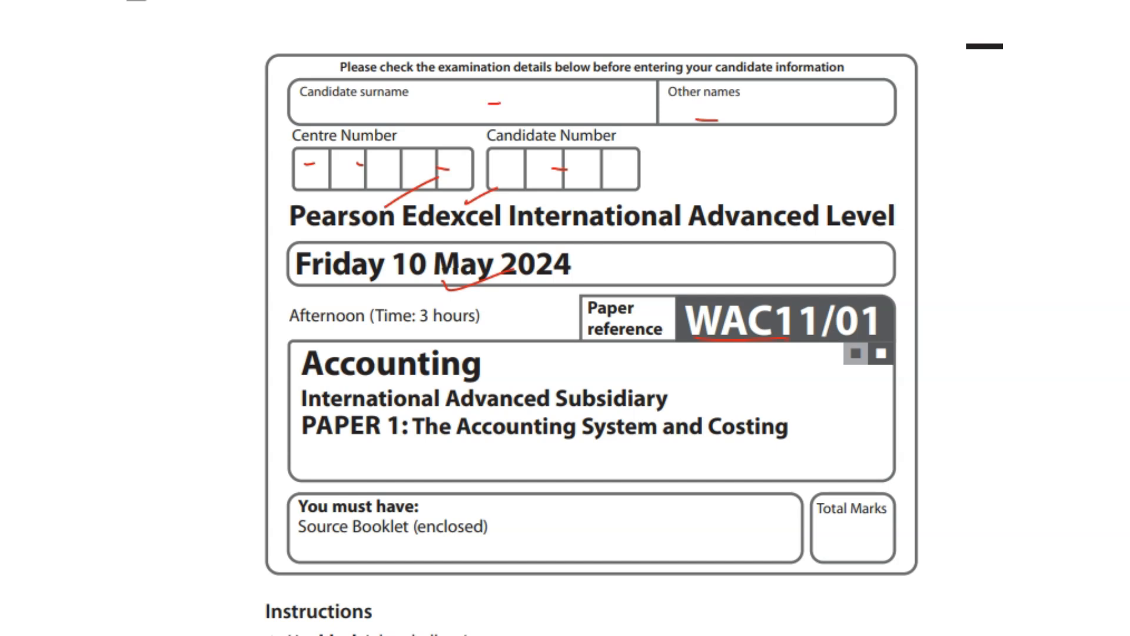
# Scroll down to the Oldmixon Tennis Club question and its Required parts.
pyautogui.scroll(-3)
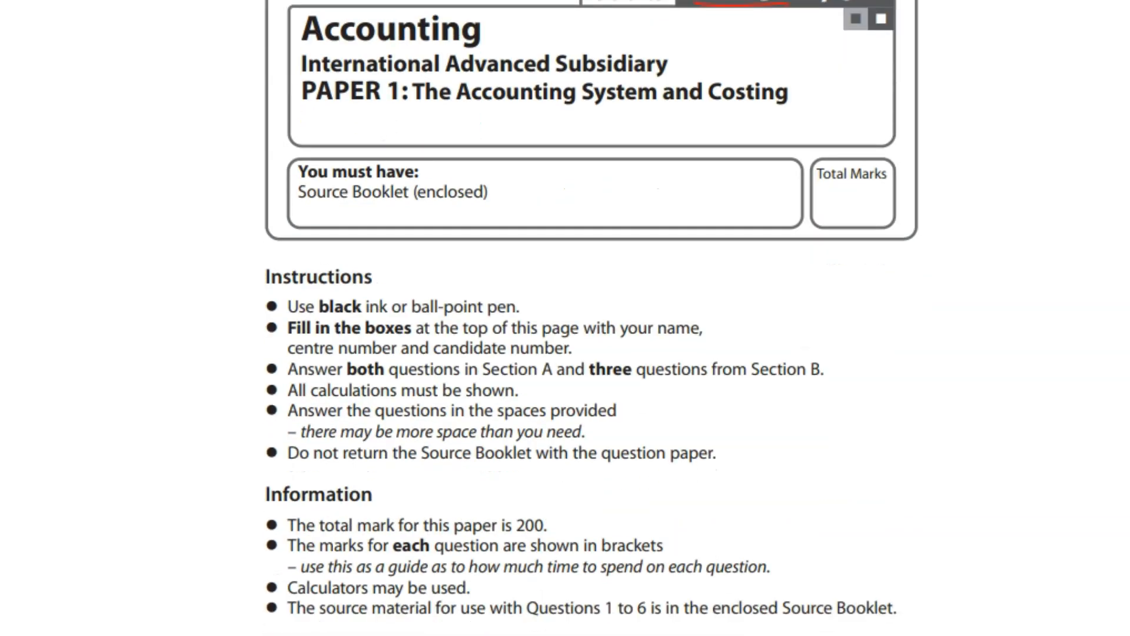
pyautogui.scroll(-3)
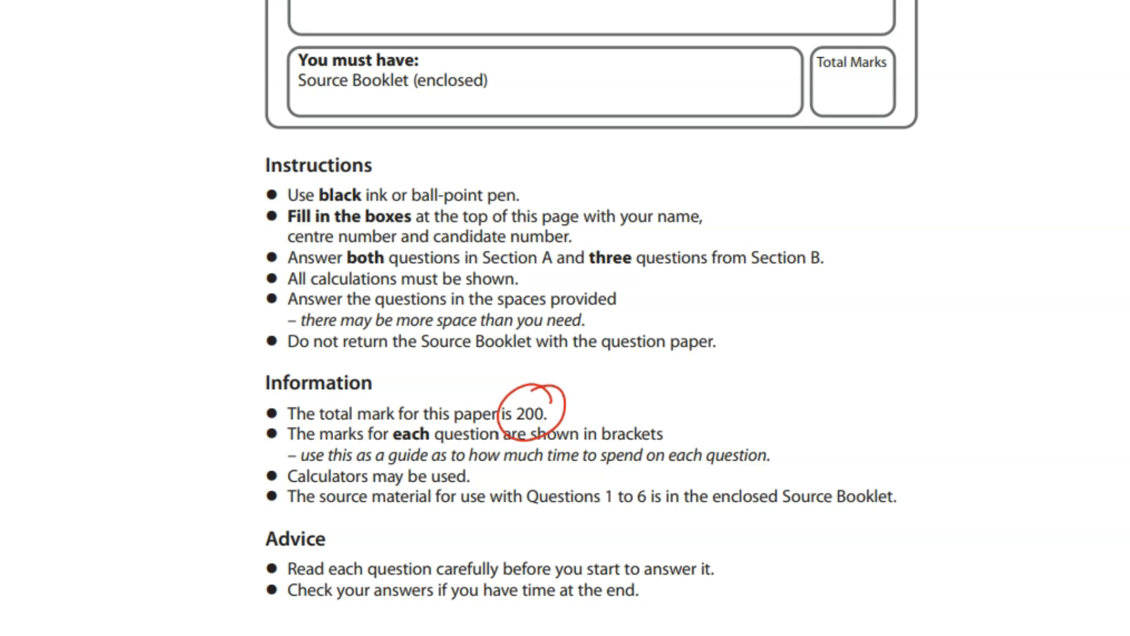
pyautogui.scroll(-3)
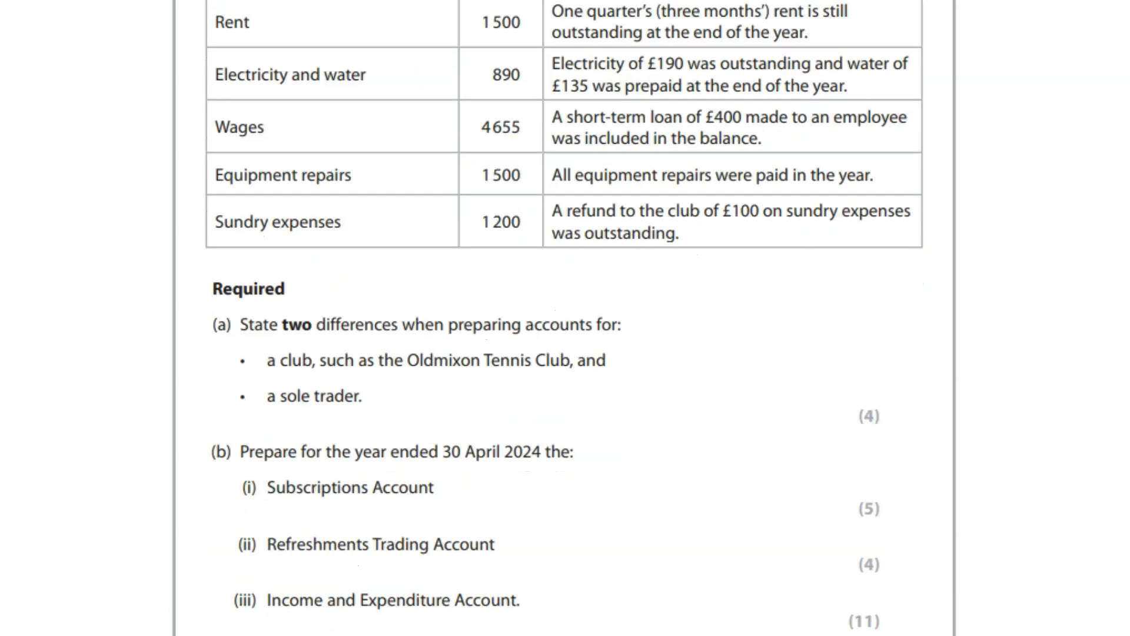
# Underline key phrases in parts (a) and (b) and sketch a Club / sole trader table.
pyautogui.scroll(-3)
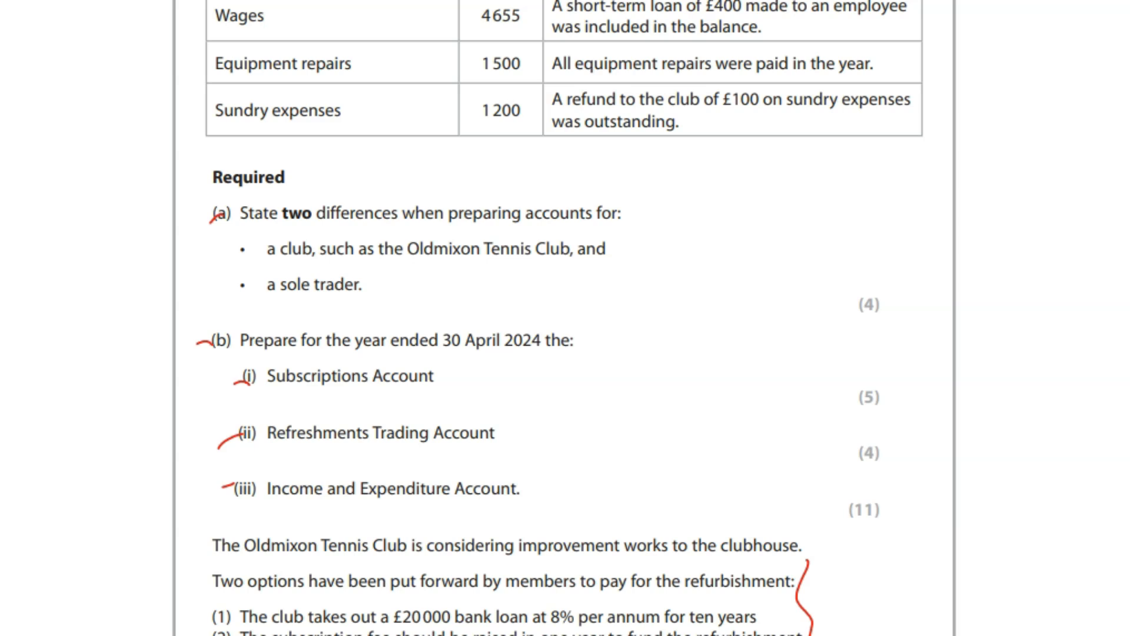
pyautogui.moveTo(848, 303); pyautogui.dragTo(886, 306)
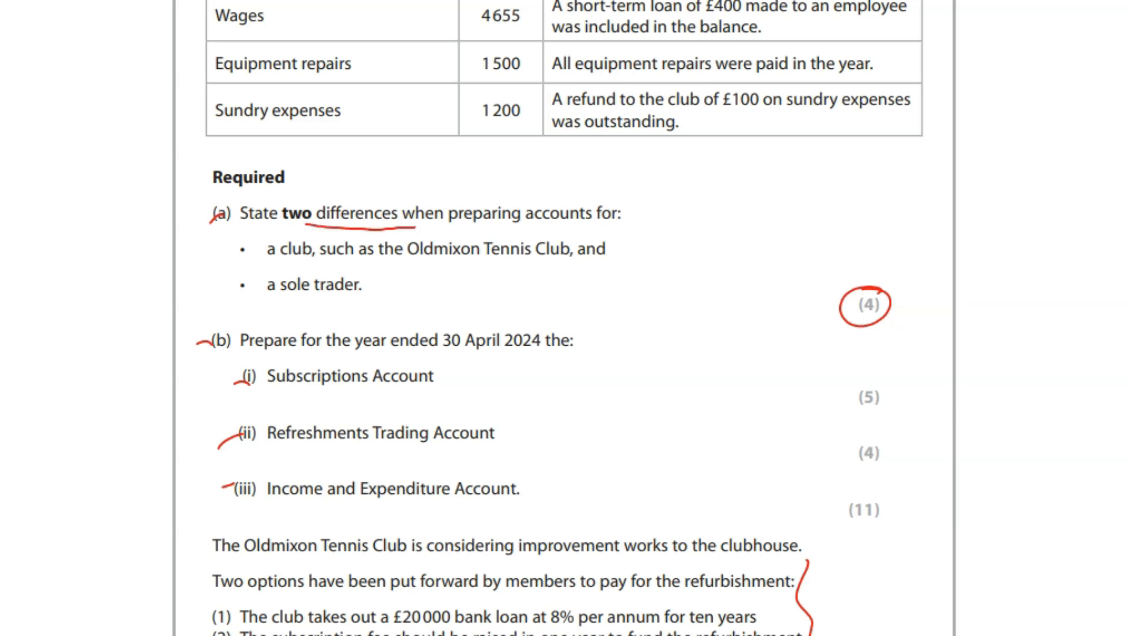
pyautogui.moveTo(292, 254); pyautogui.dragTo(344, 253)
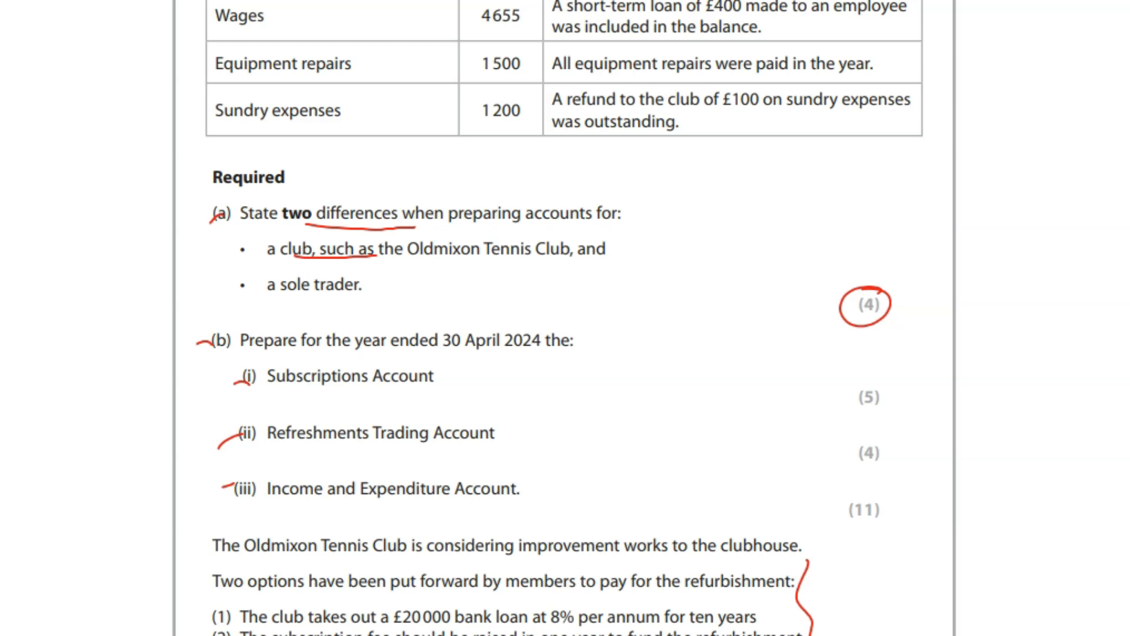
pyautogui.moveTo(292, 298); pyautogui.dragTo(364, 295)
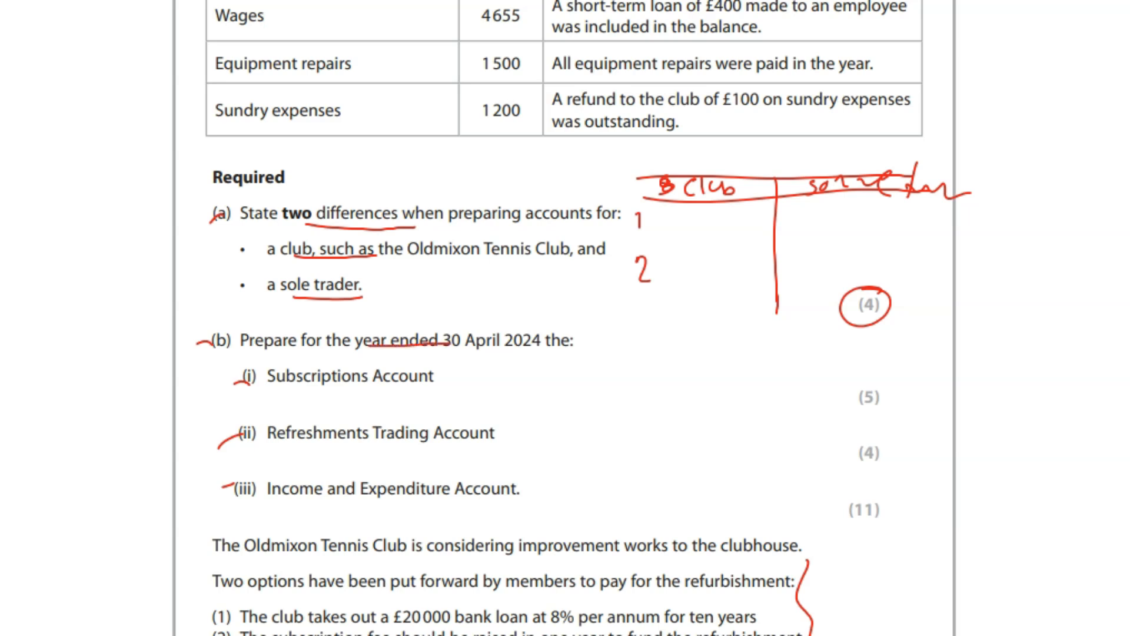
pyautogui.moveTo(369, 376); pyautogui.dragTo(443, 376)
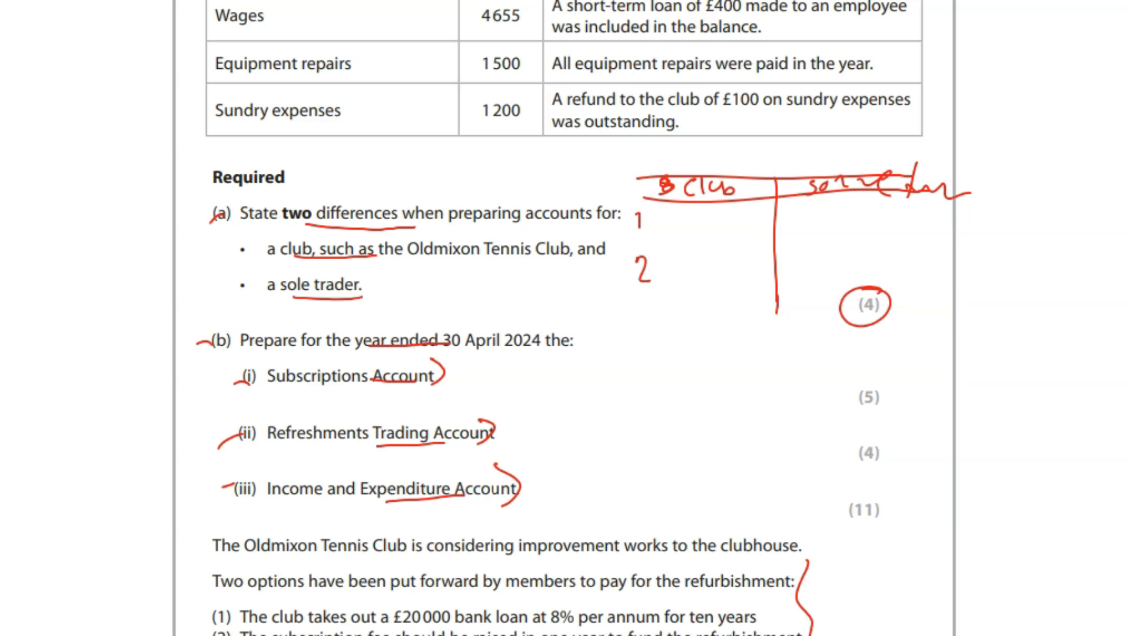
# Scroll down to part (c), then back up to the part (b) marks.
pyautogui.scroll(-3)
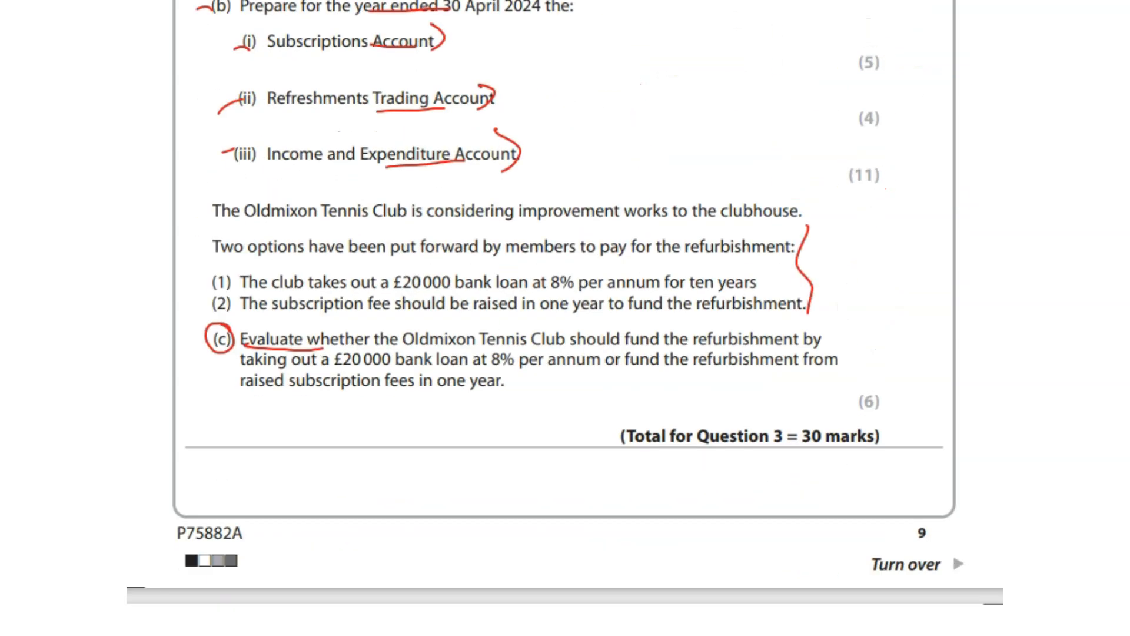
pyautogui.scroll(3)
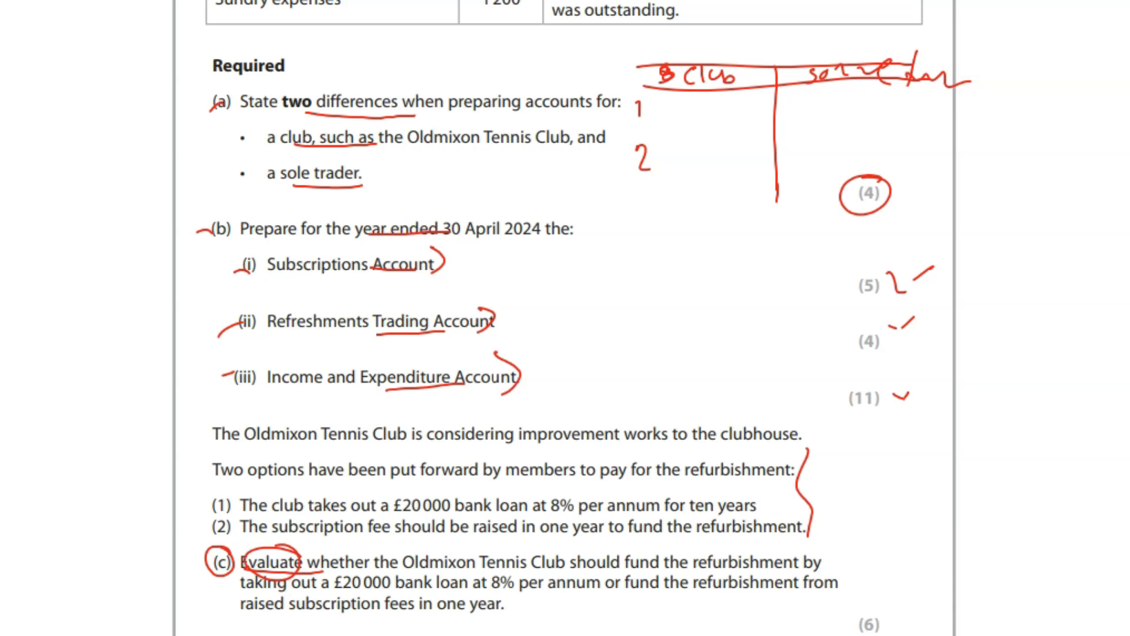
pyautogui.scroll(-3)
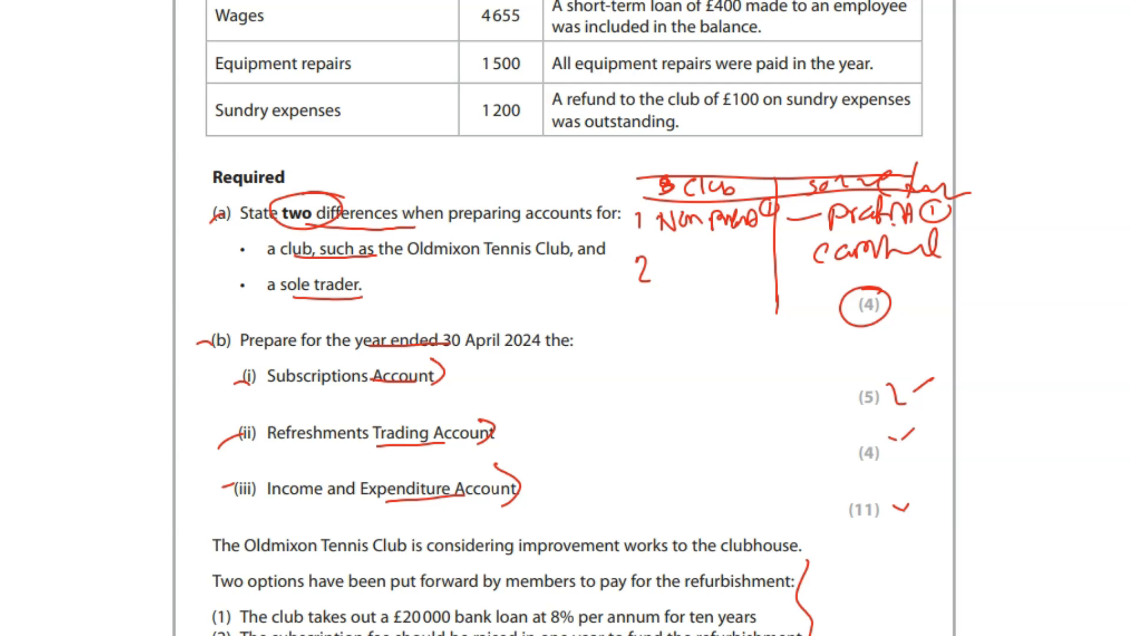
pyautogui.write('Acc')
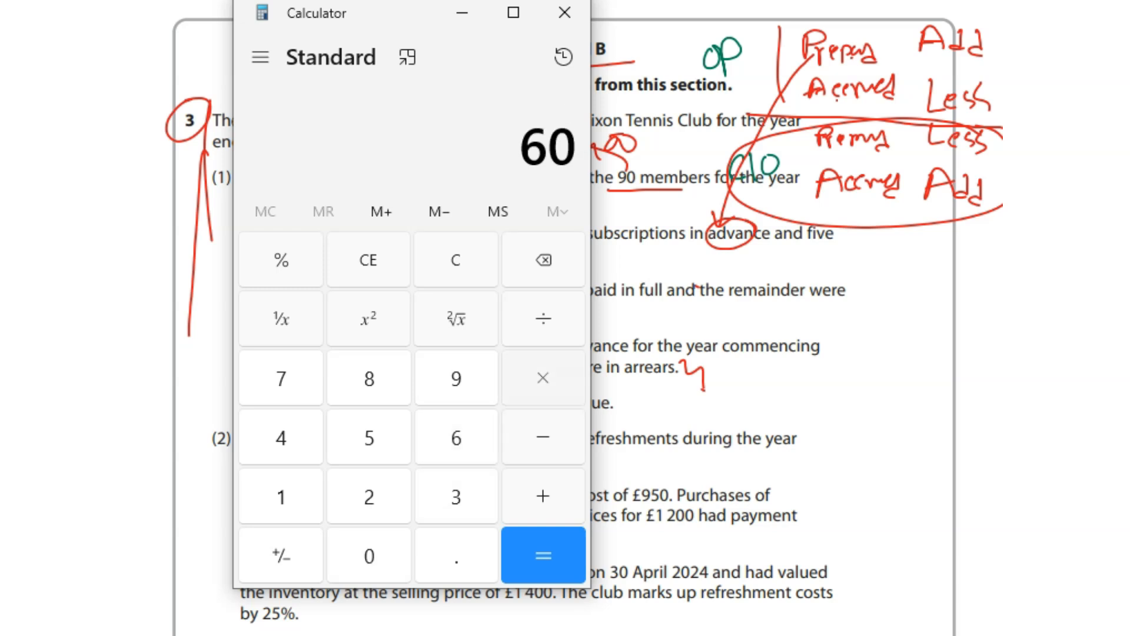
# Launch Windows Calculator from the taskbar for the membership calculation.
pyautogui.click(542, 556)
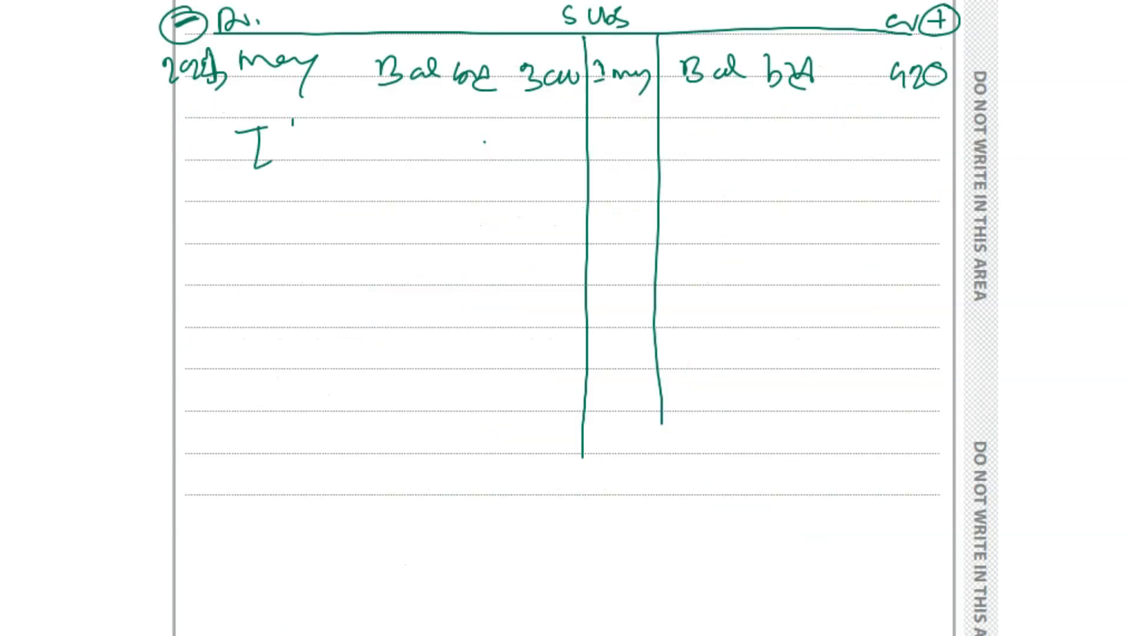
# Type 'kt' while setting up the Subs T-account with balances 300 and 420.
pyautogui.write('kt')
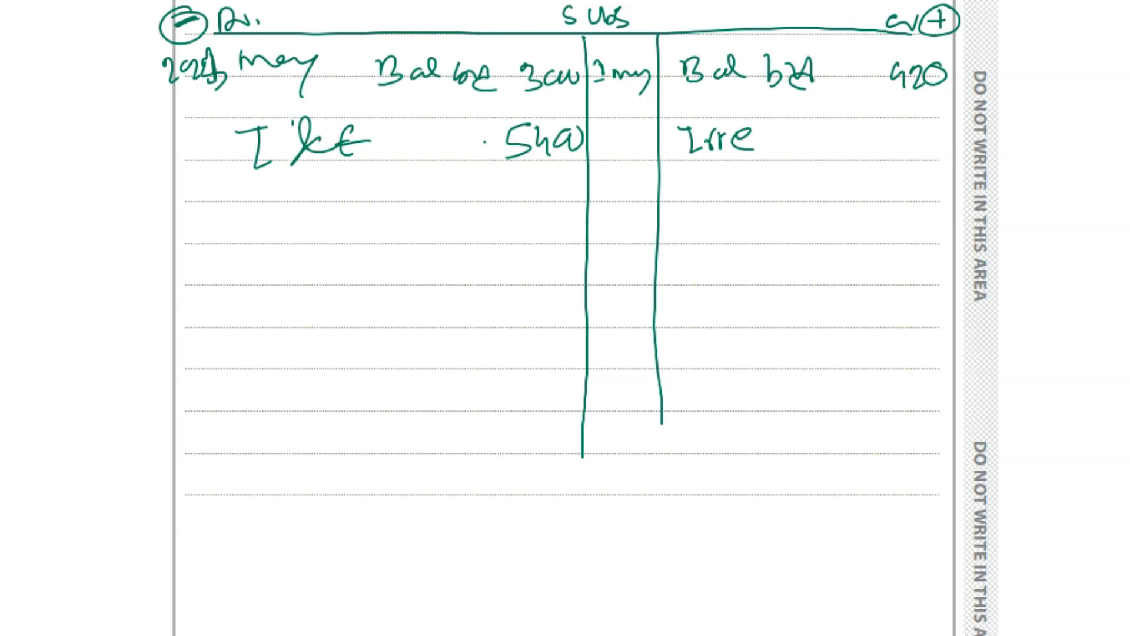
# Enter 180 as the irrecoverable amount in the subscriptions account.
pyautogui.write('180')
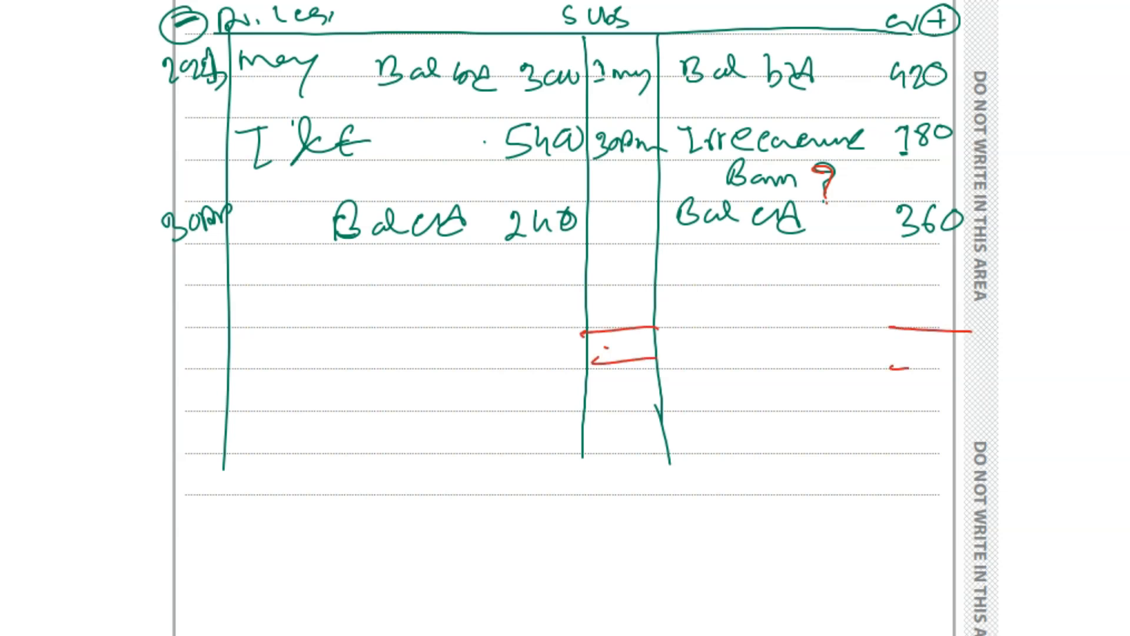
# Draw a red line linking the subscriptions account total lines.
pyautogui.moveTo(894, 366); pyautogui.dragTo(959, 364)
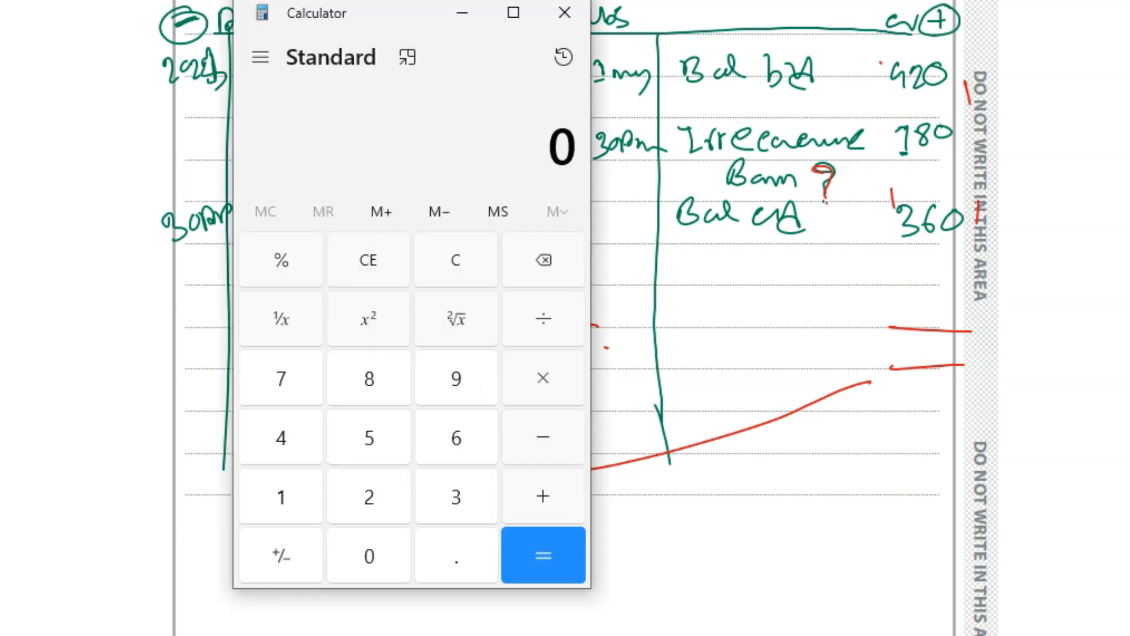
# Drag the calculator window off the debit entries to the top of the screen.
pyautogui.moveTo(411, 13); pyautogui.dragTo(771, 20)
pyautogui.write('300')
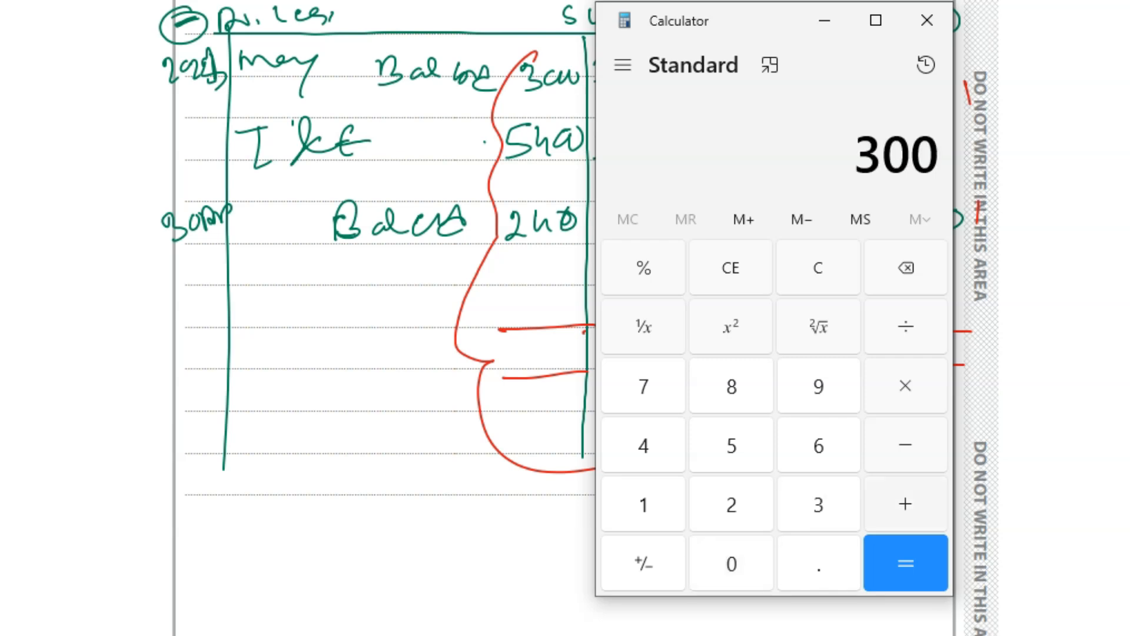
# Add the debit entries 300, 5400 and 240 to total 5,940.
pyautogui.click(730, 445)
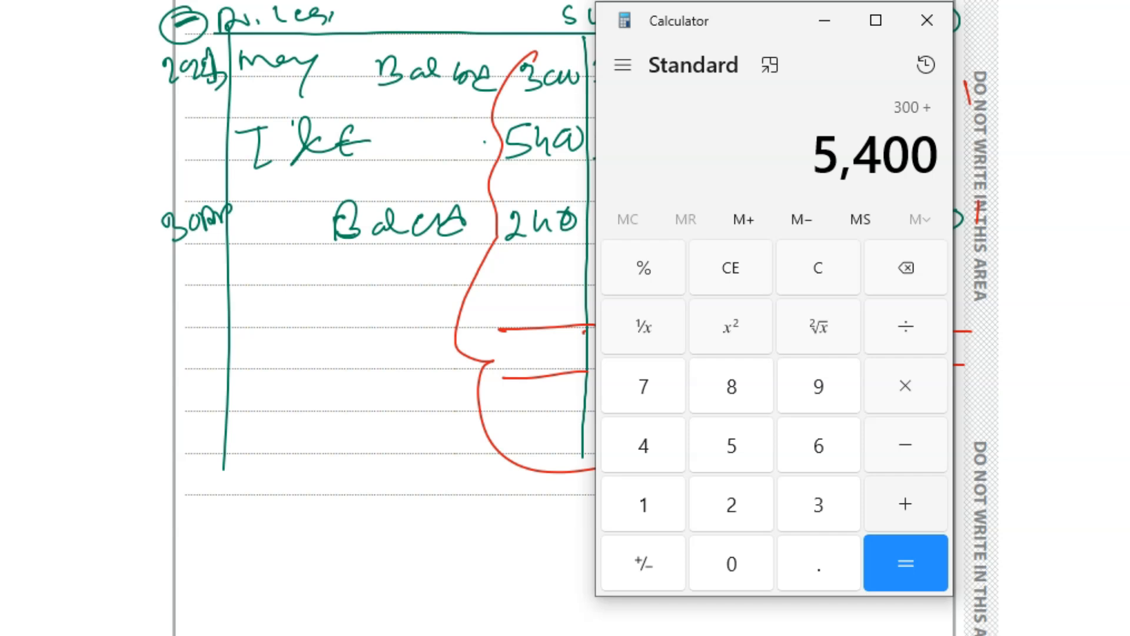
pyautogui.click(906, 563)
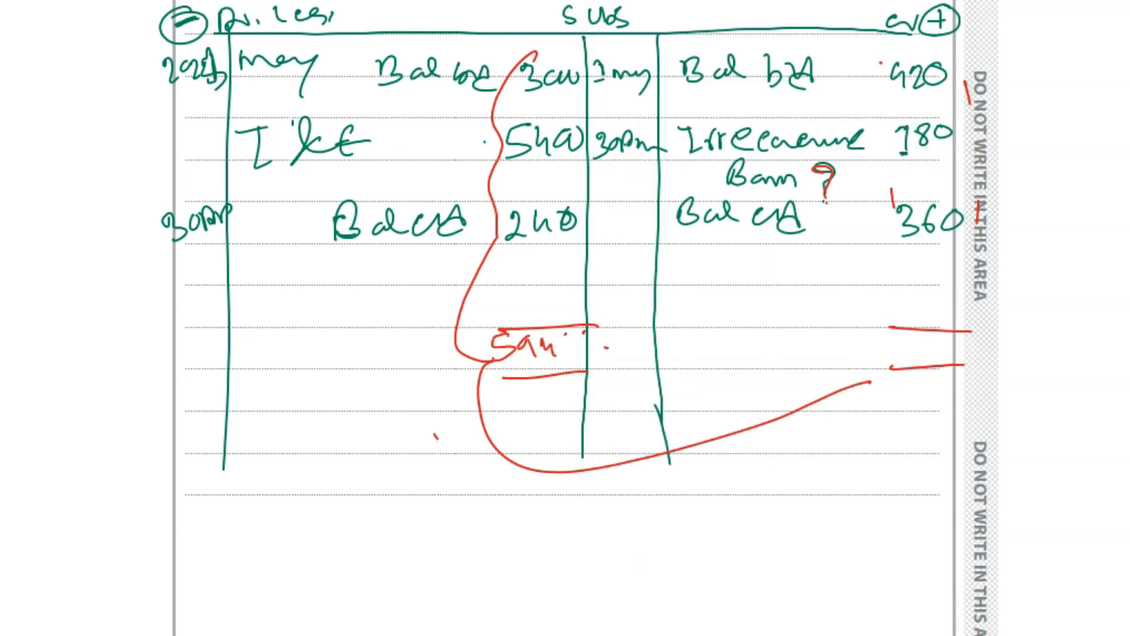
pyautogui.click(906, 563)
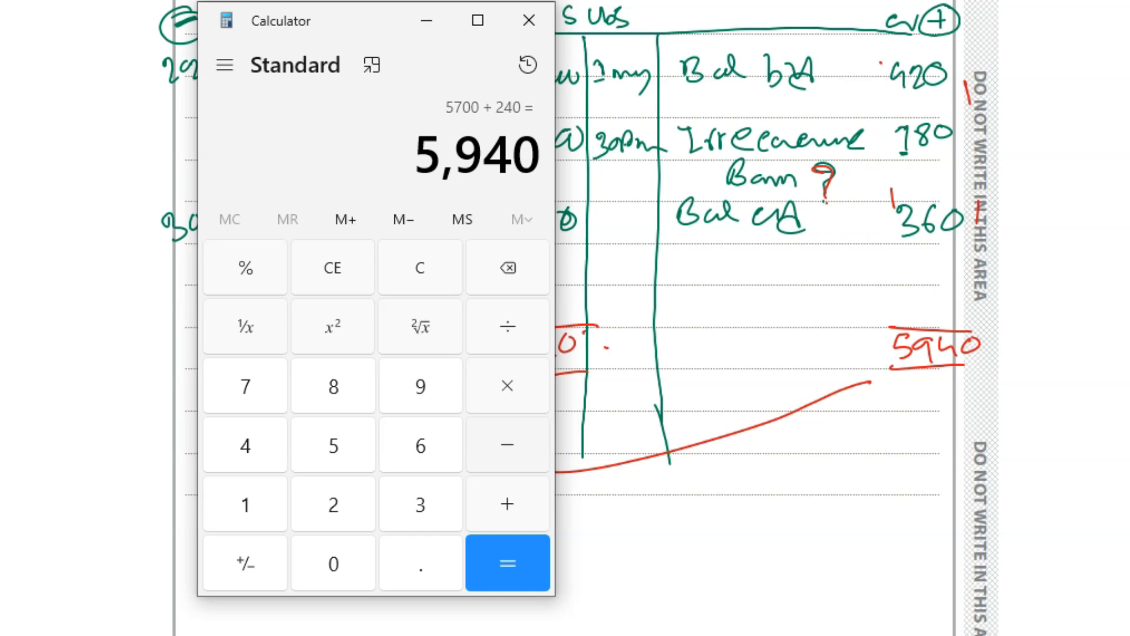
# Subtract 600 and the 360 closing balance from 5,940 to get 4,980.
pyautogui.click(507, 444)
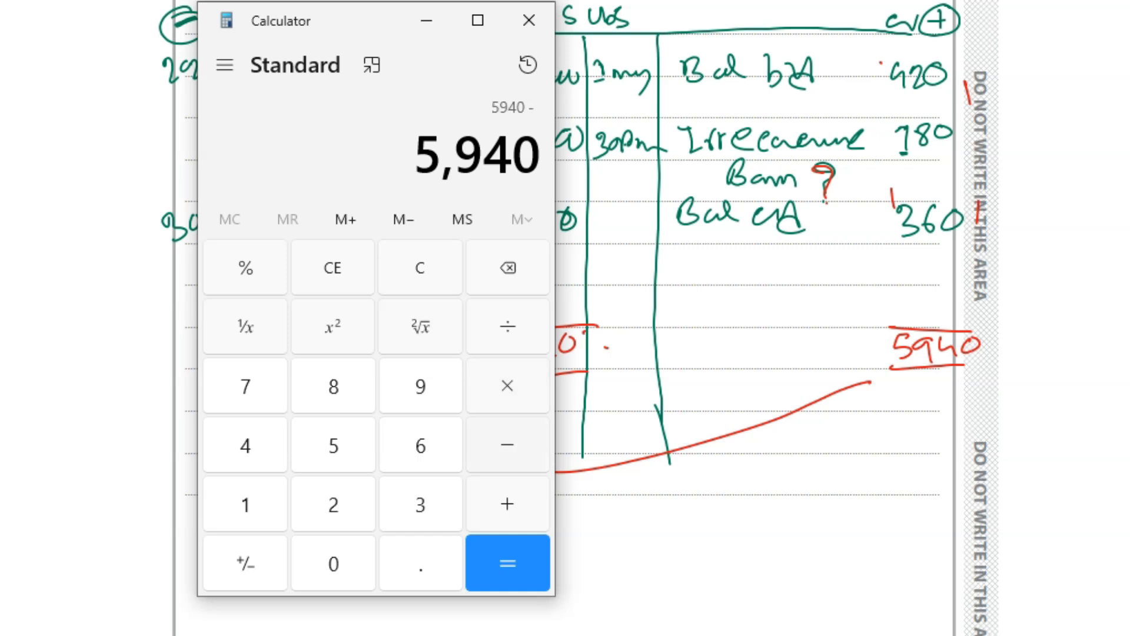
pyautogui.click(244, 445)
pyautogui.write('360')
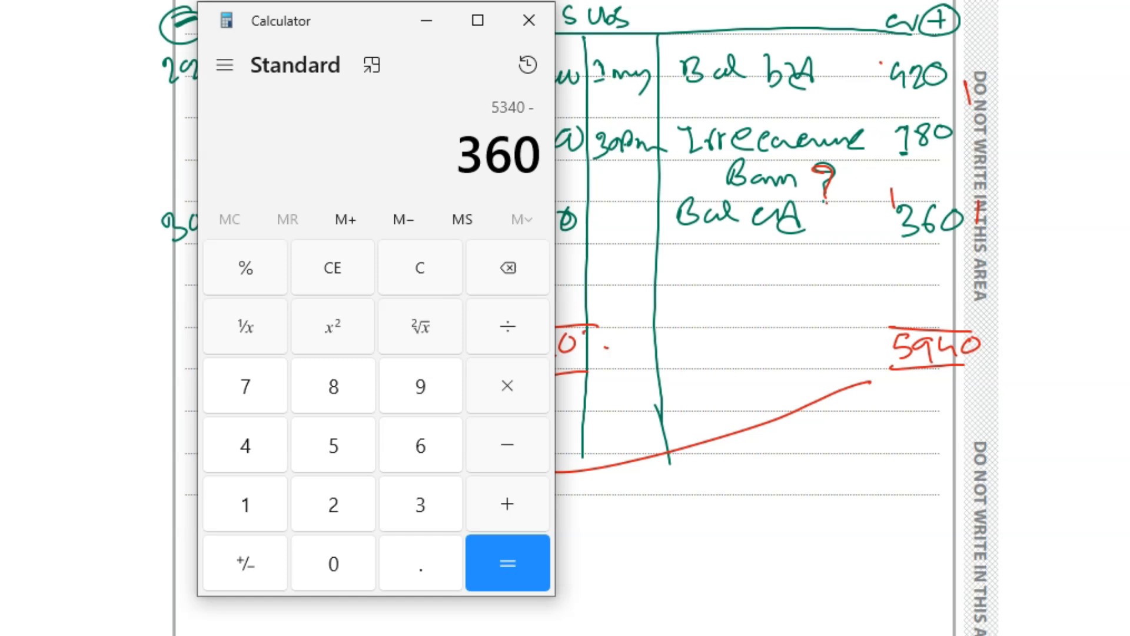
pyautogui.click(507, 562)
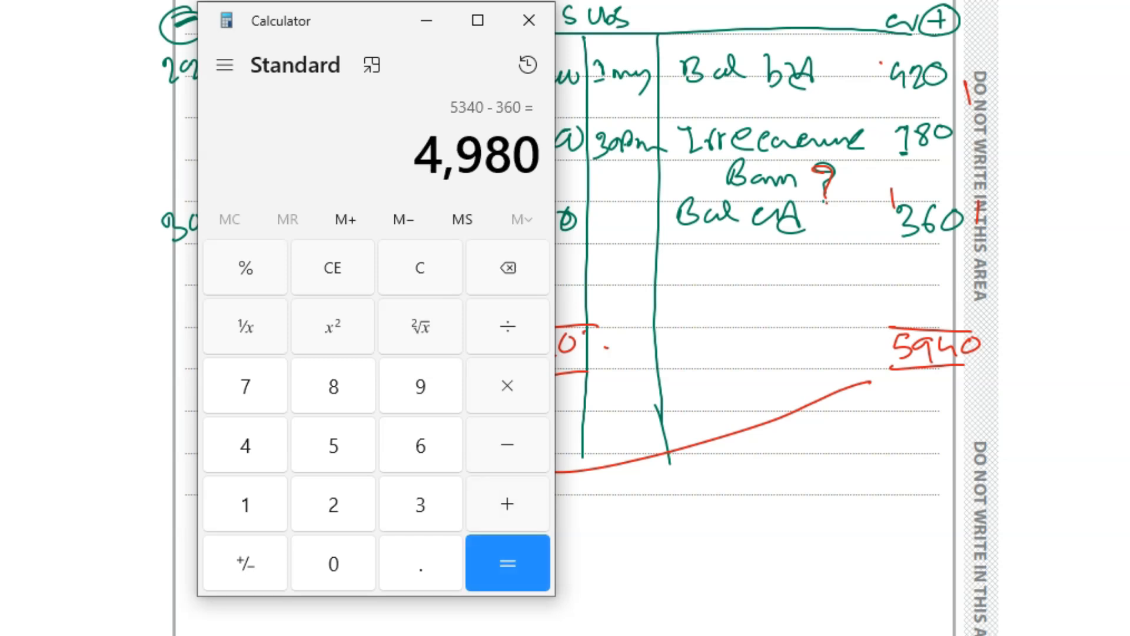
pyautogui.click(529, 20)
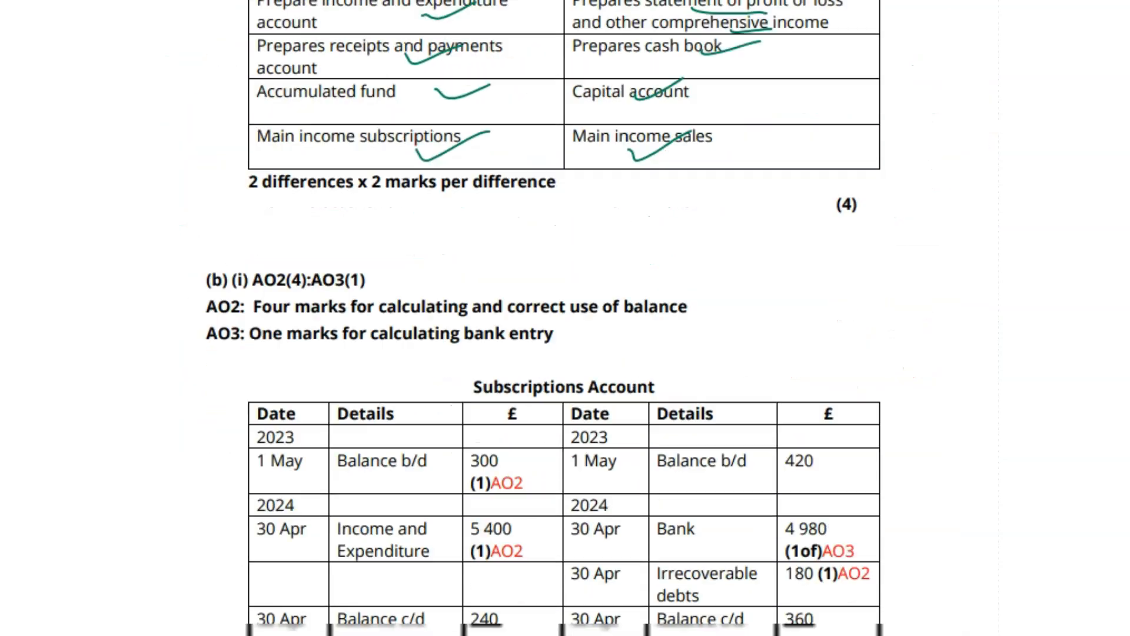
# Scroll down from the subscriptions mark scheme to the question's (5) Other expenses table.
pyautogui.scroll(-3)
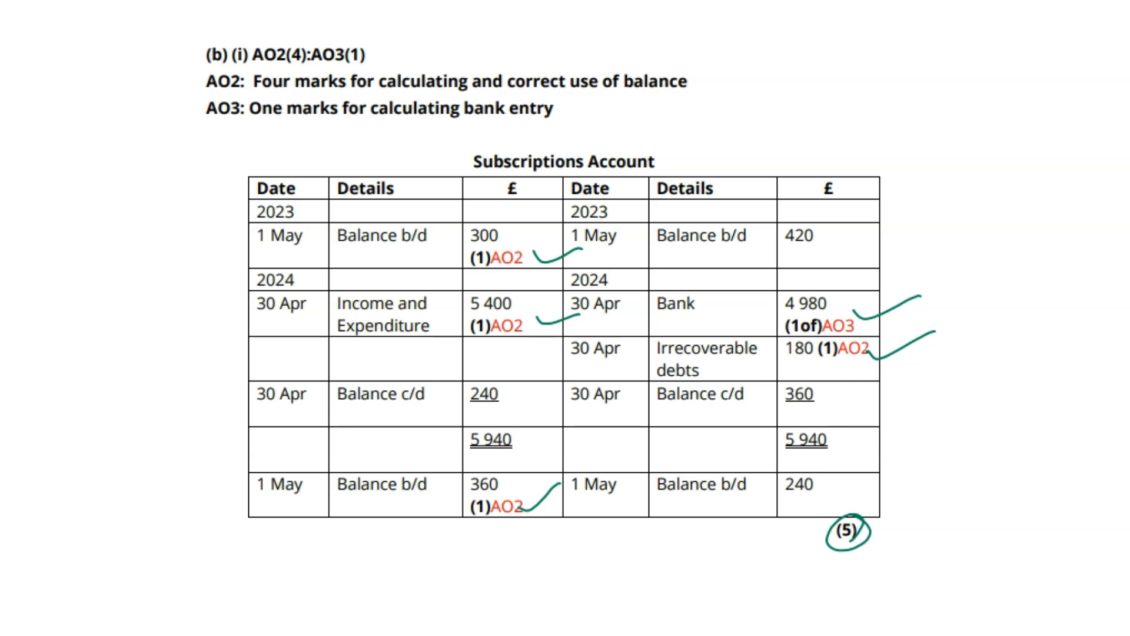
pyautogui.scroll(-3)
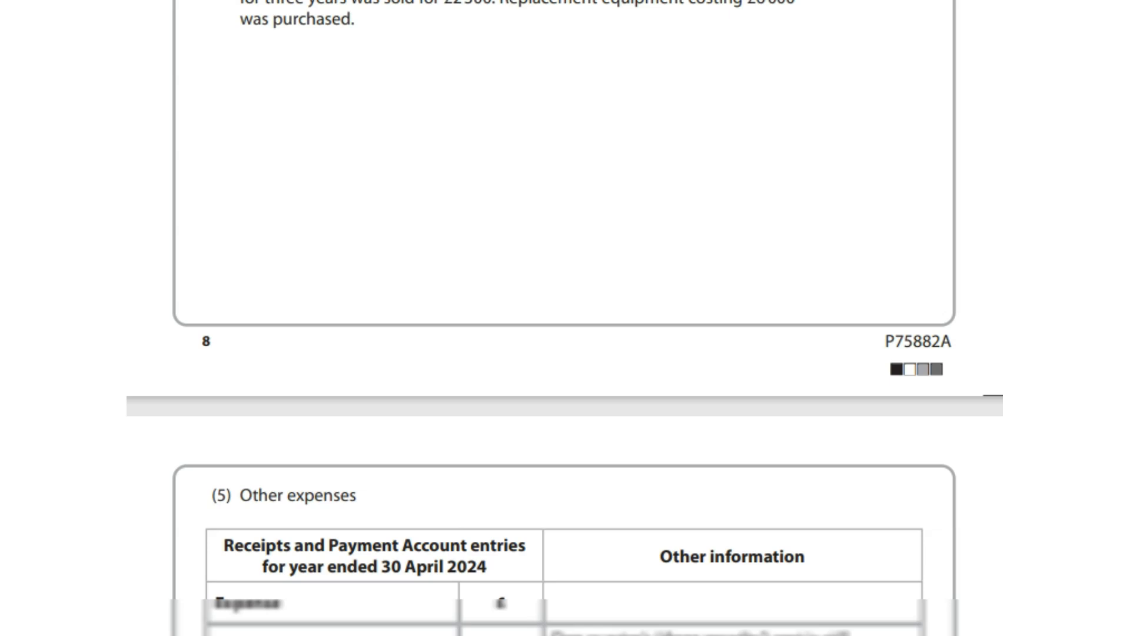
# Scroll down to the blank lined answer page to begin the heading.
pyautogui.scroll(-3)
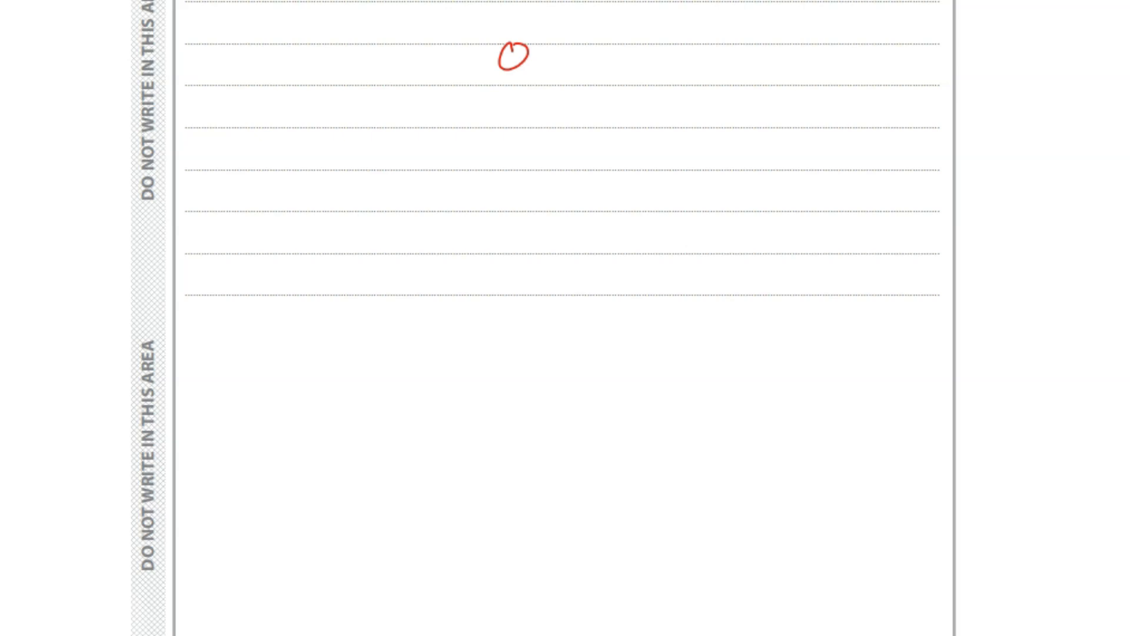
# Handwrite the club name, account title, Sales less CoGS and opening inventory + purchases − closing.
pyautogui.write('Oldm.xen Club')
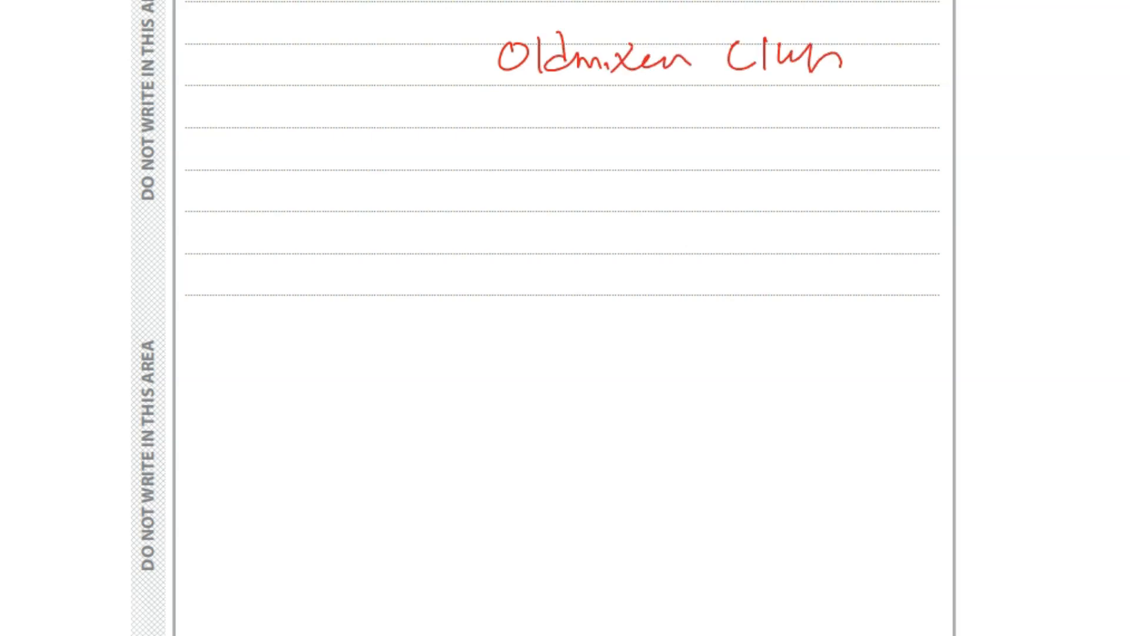
pyautogui.write('R.')
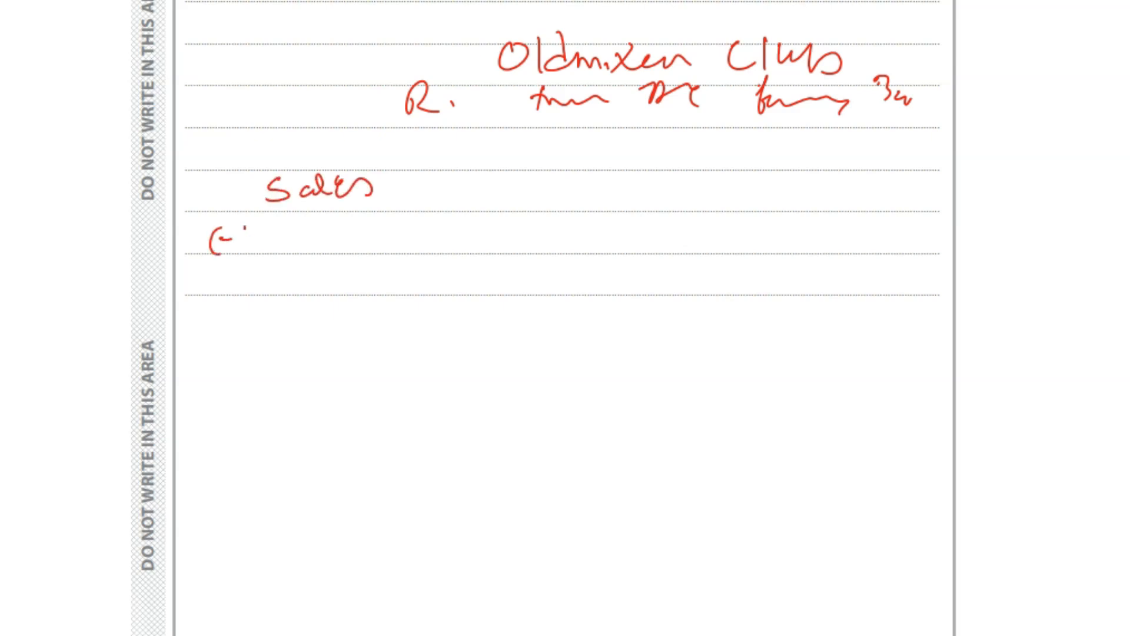
pyautogui.write('CoGs')
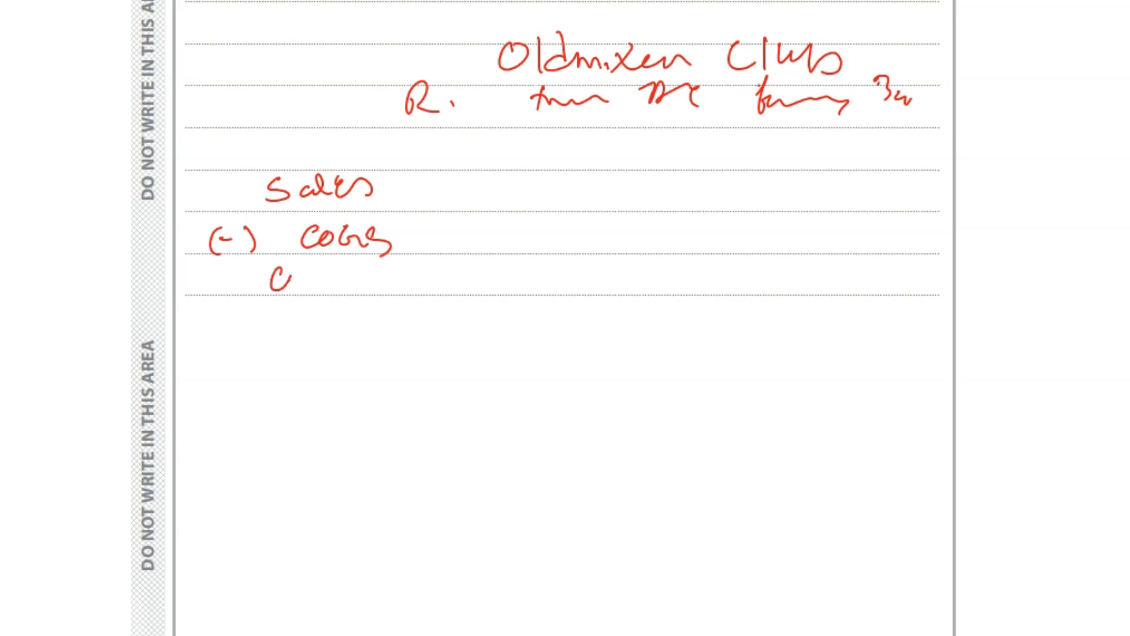
pyautogui.write('OP inv.')
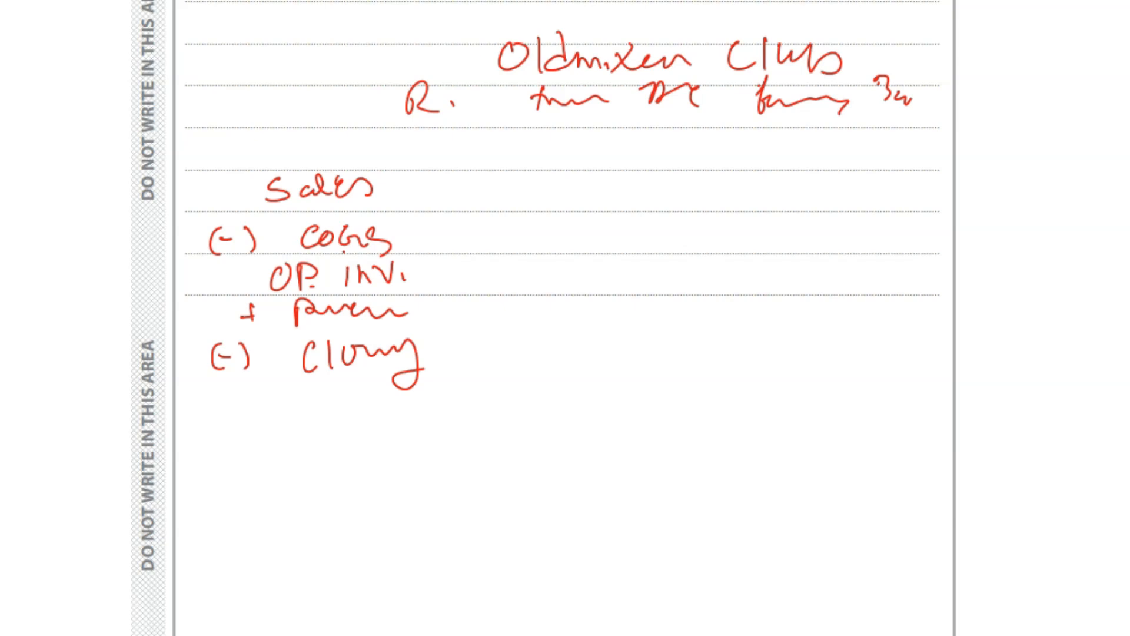
pyautogui.scroll(-3)
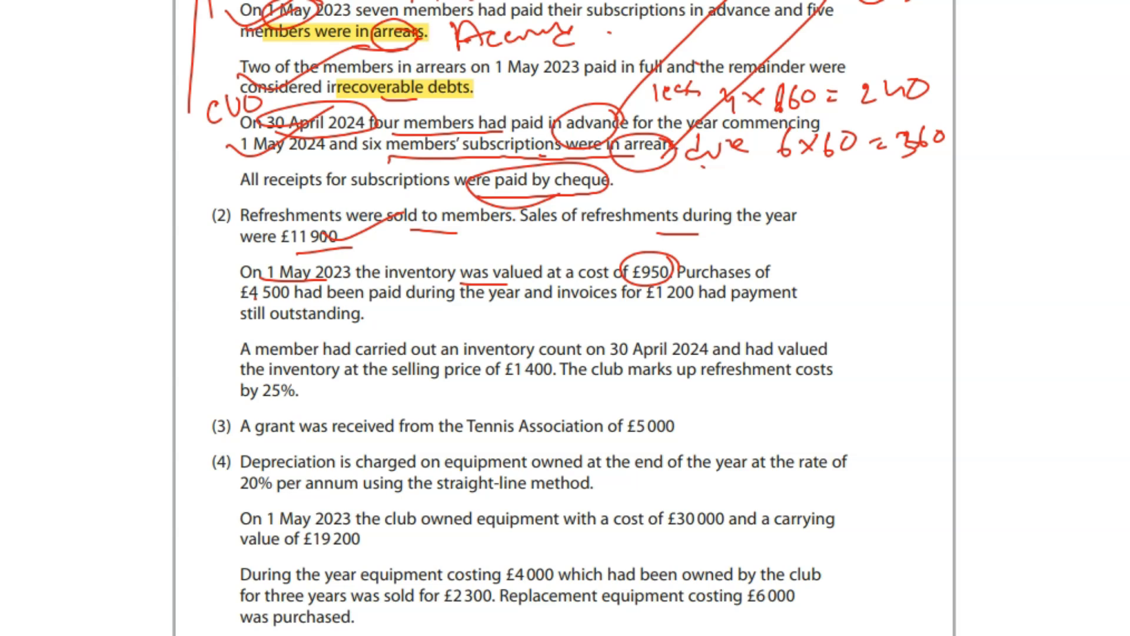
# Circle the £1,400 selling price and note cost + markup: 100 + 25 = 125.
pyautogui.moveTo(245, 298); pyautogui.dragTo(286, 297)
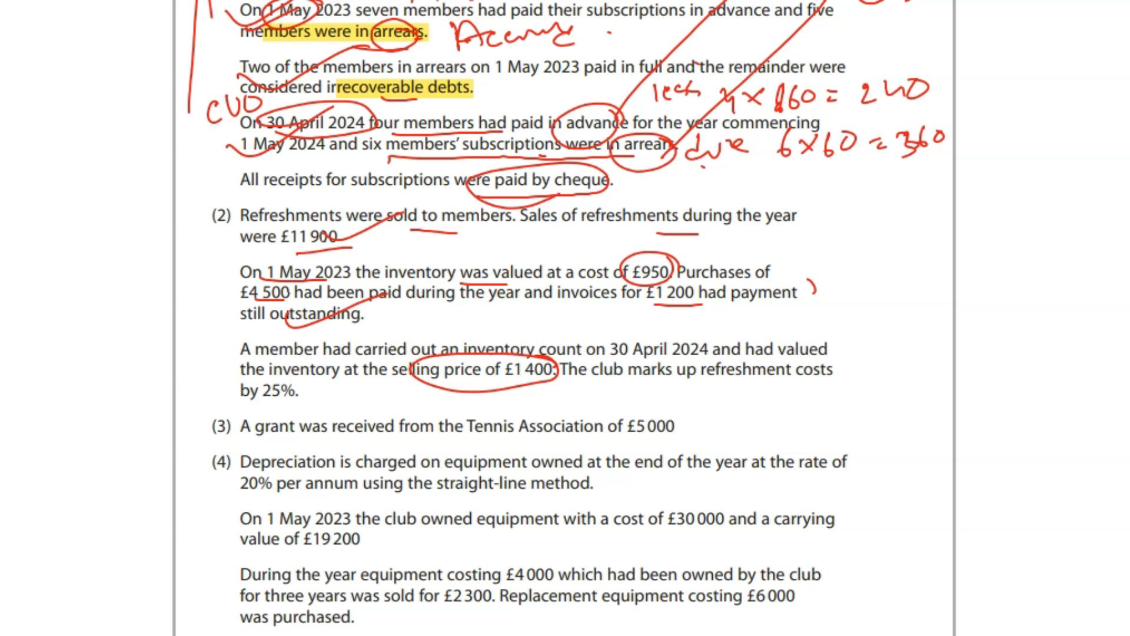
pyautogui.click(508, 563)
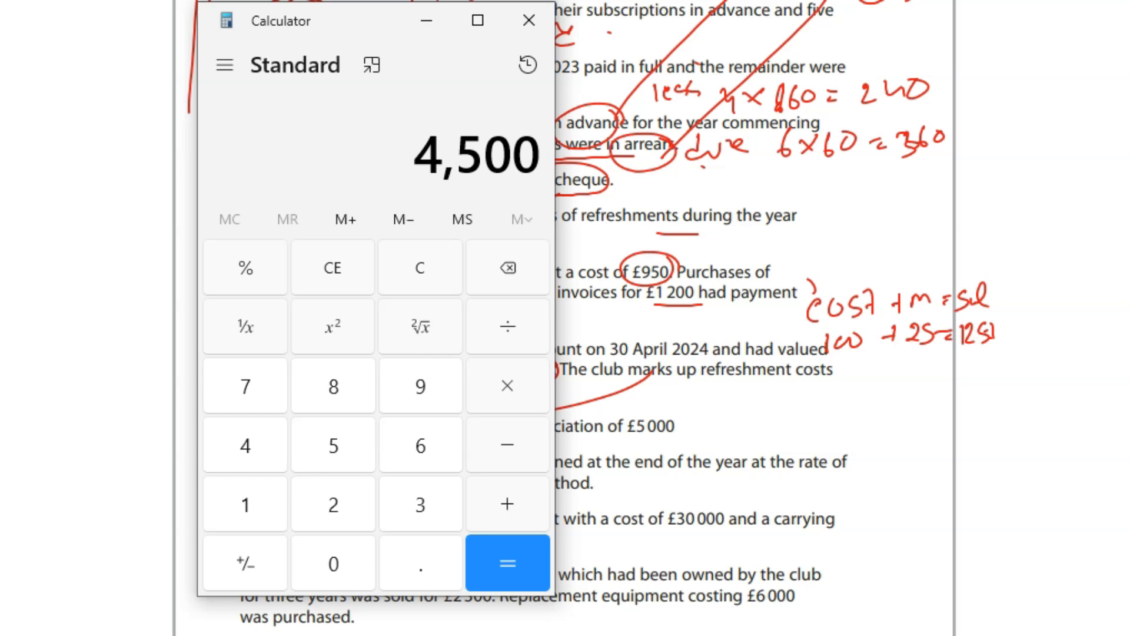
# Calculate closing inventory 1,120 and purchases 5,700; write 11,900, 950, 5700 and (1120).
pyautogui.click(528, 20)
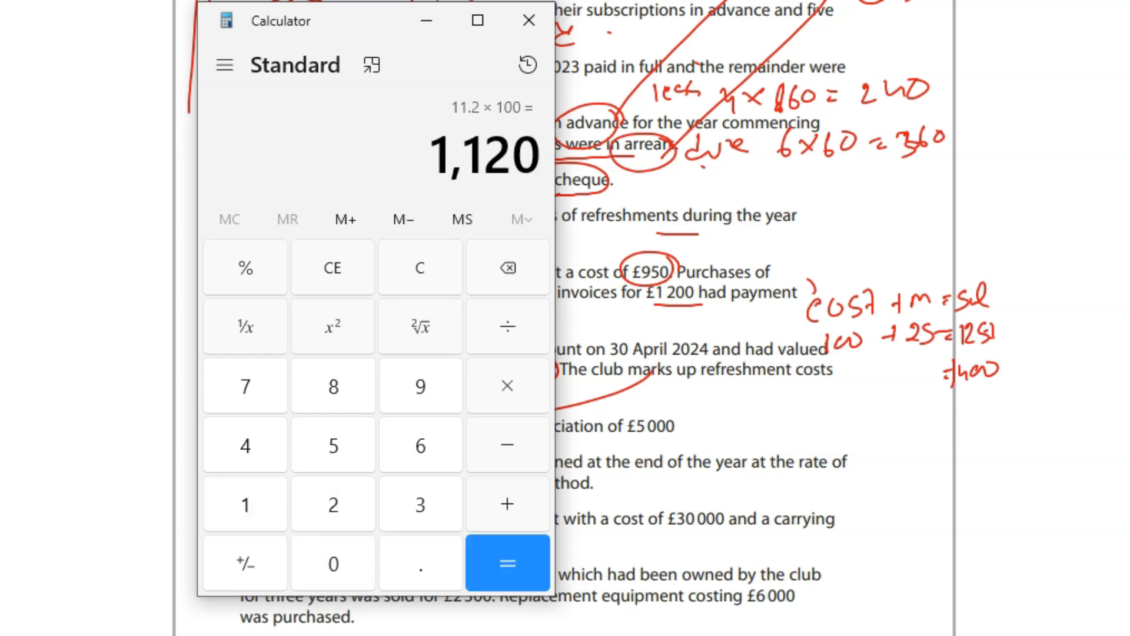
pyautogui.click(529, 20)
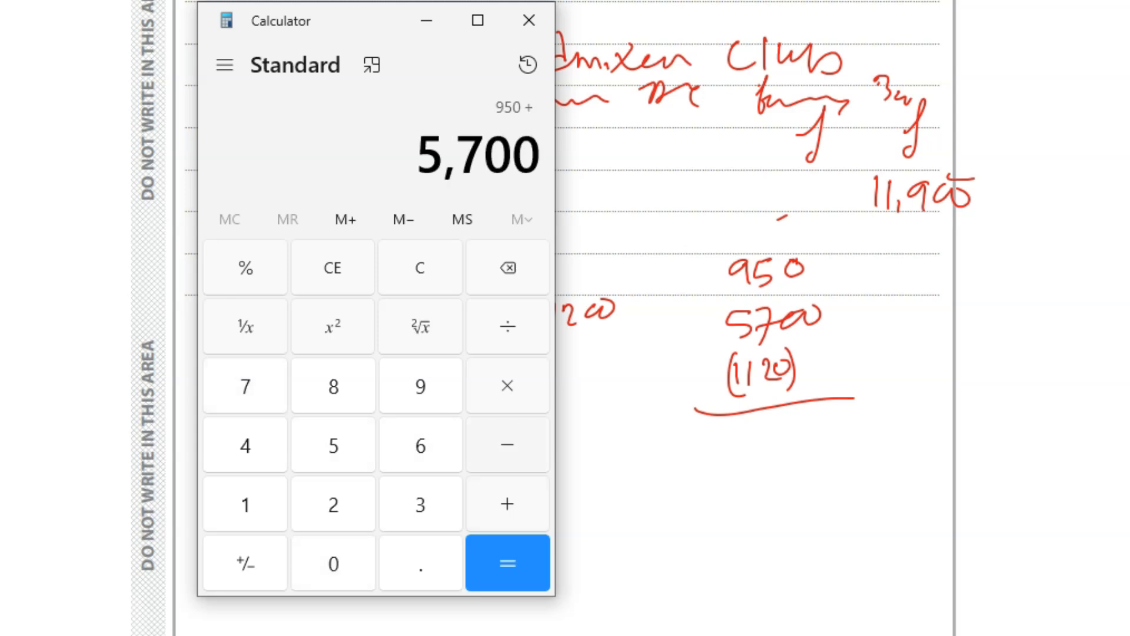
# Total cost of sales 950 + 5700 − 1120 = (5530) and enter 5530 − 11900.
pyautogui.click(507, 563)
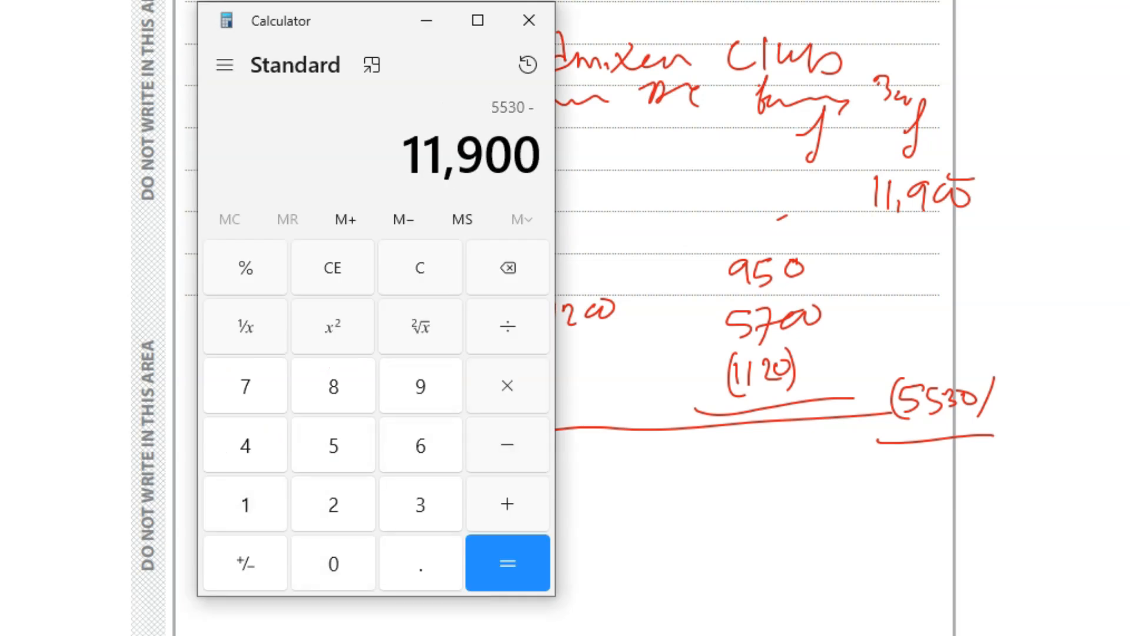
pyautogui.click(507, 563)
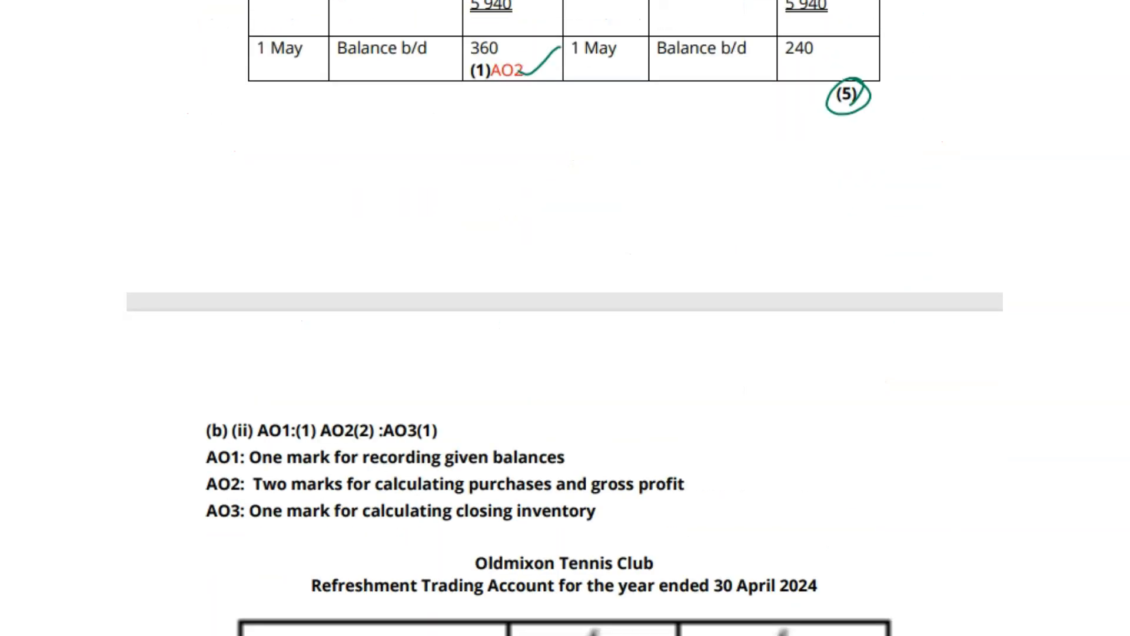
# Scroll through the mark scheme back to question notes (3) grant and (4) depreciation.
pyautogui.scroll(-3)
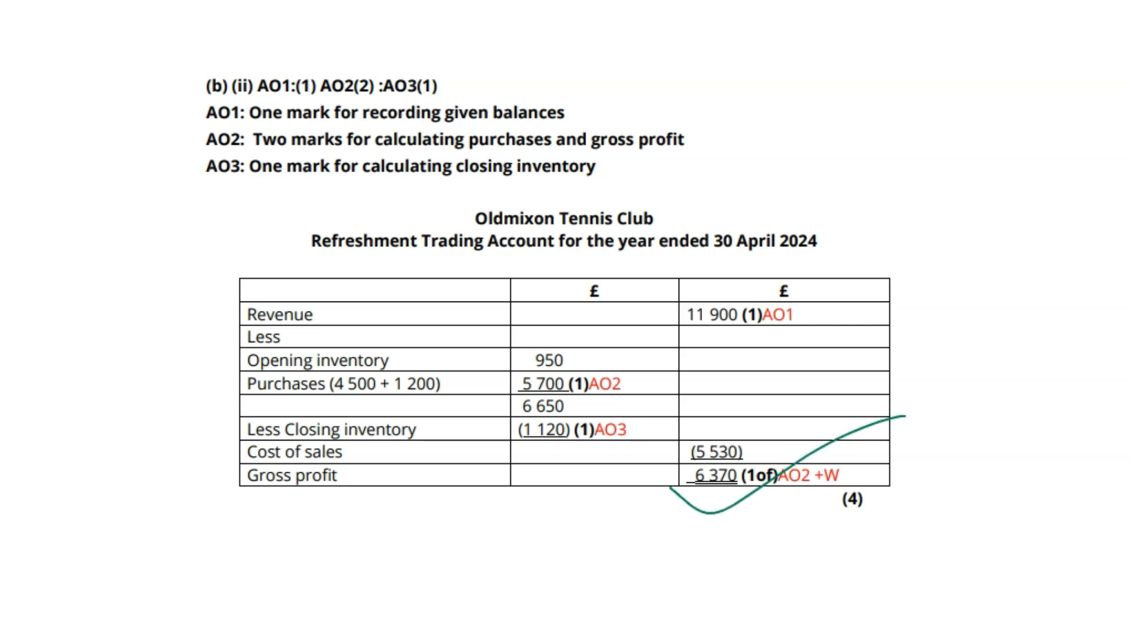
pyautogui.scroll(-3)
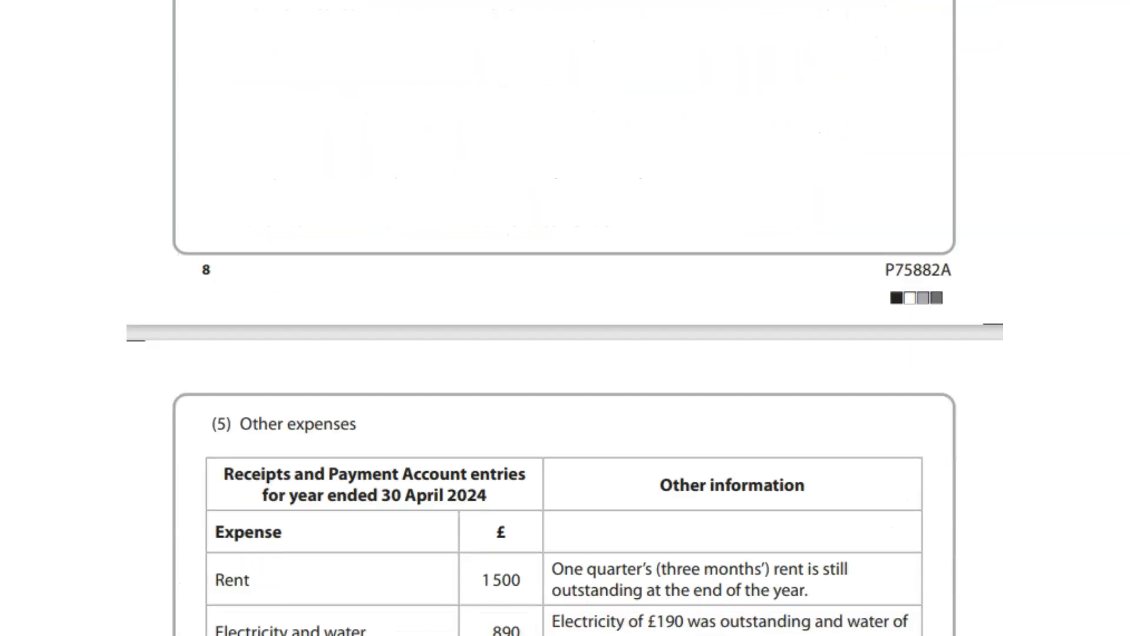
pyautogui.scroll(-3)
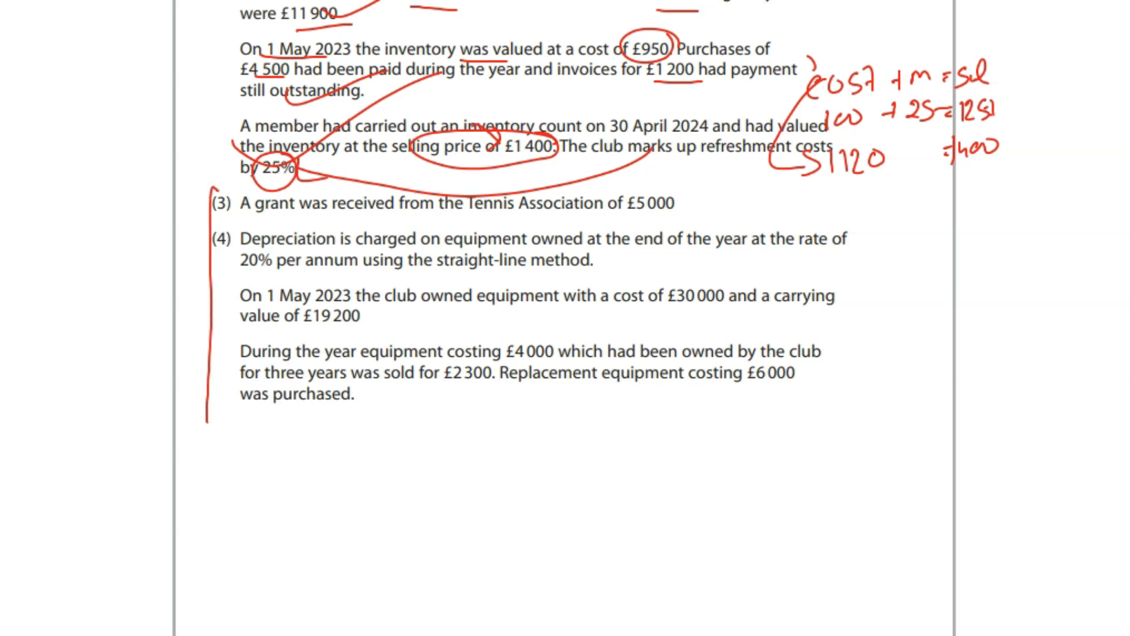
# Head the I & Ex A/c, list subscriptions and refreshment profit as Income, circle £5,000.
pyautogui.scroll(-3)
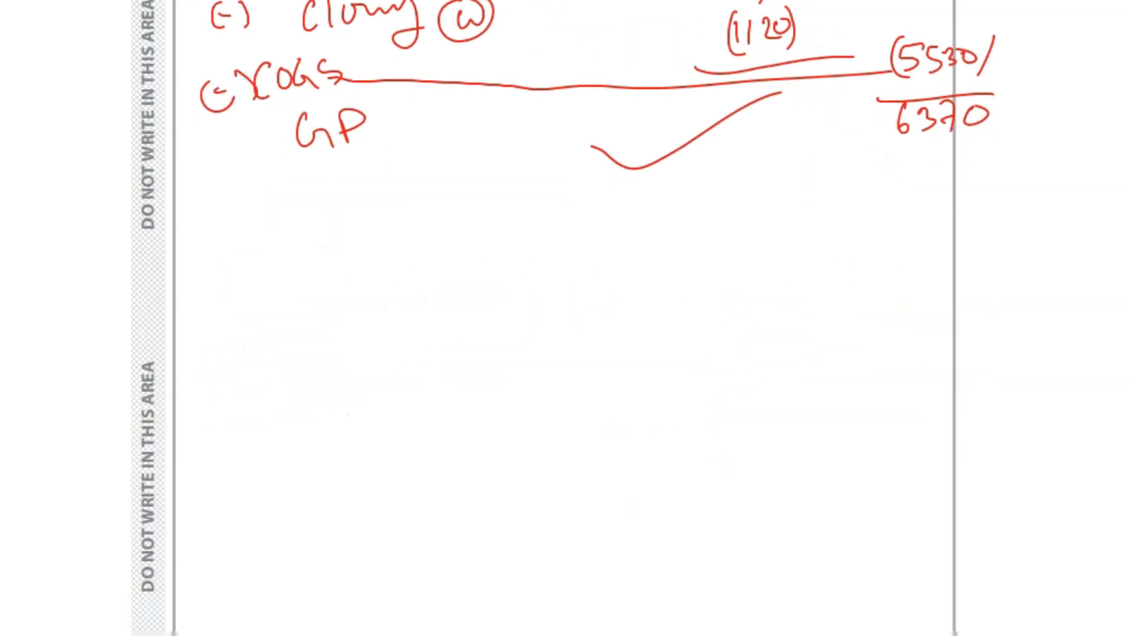
pyautogui.scroll(-3)
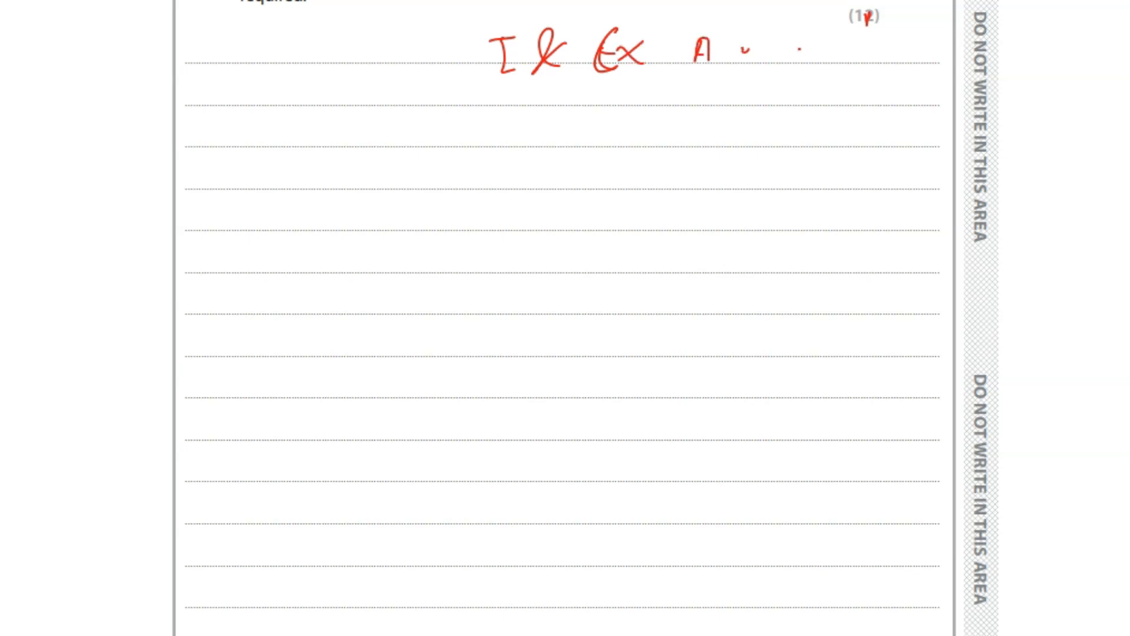
pyautogui.moveTo(786, 58); pyautogui.dragTo(959, 72)
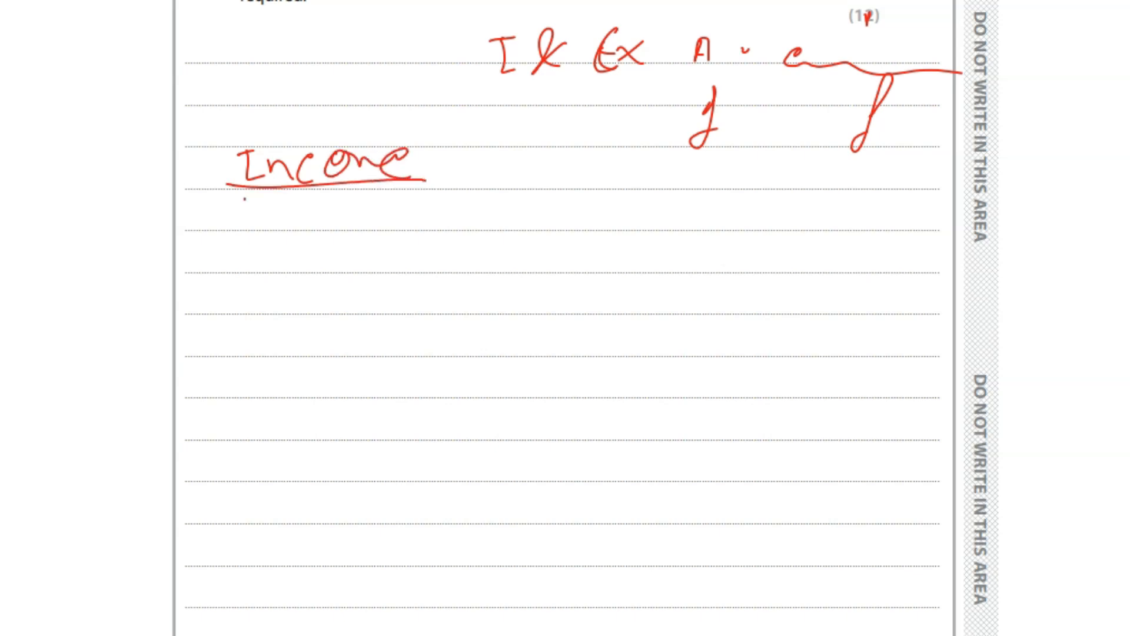
pyautogui.write('Sub-')
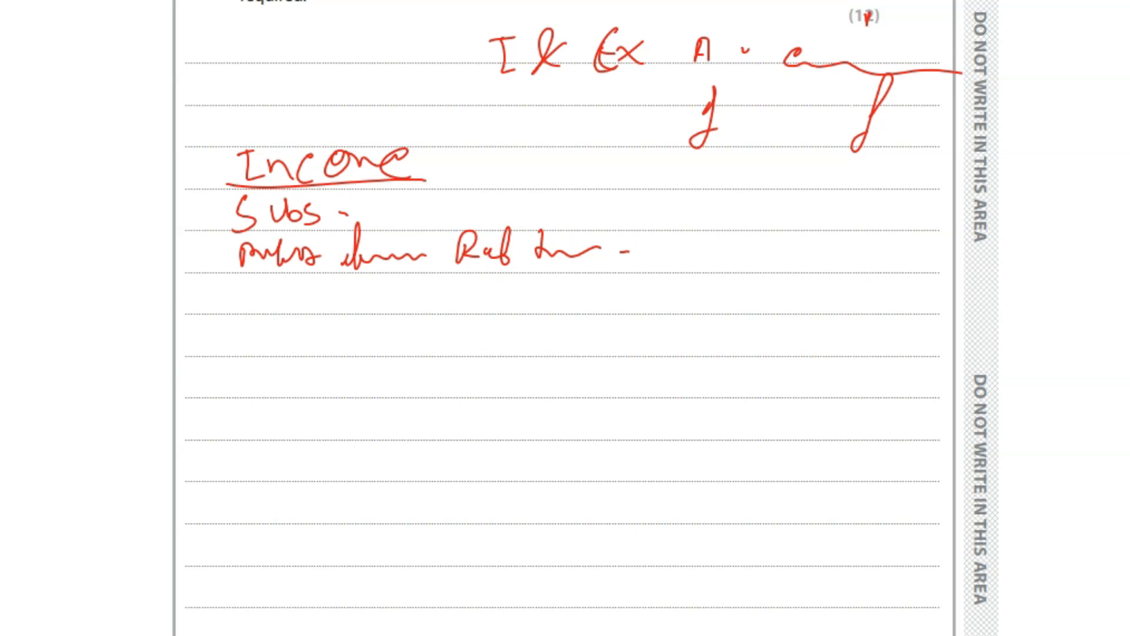
pyautogui.write('Exp')
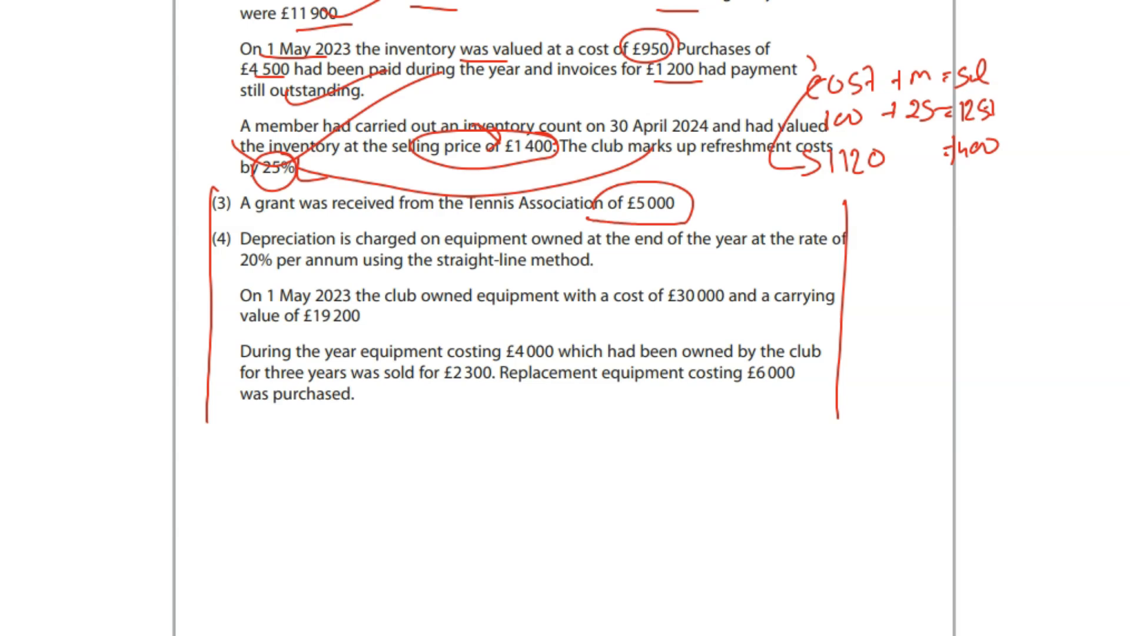
pyautogui.scroll(-3)
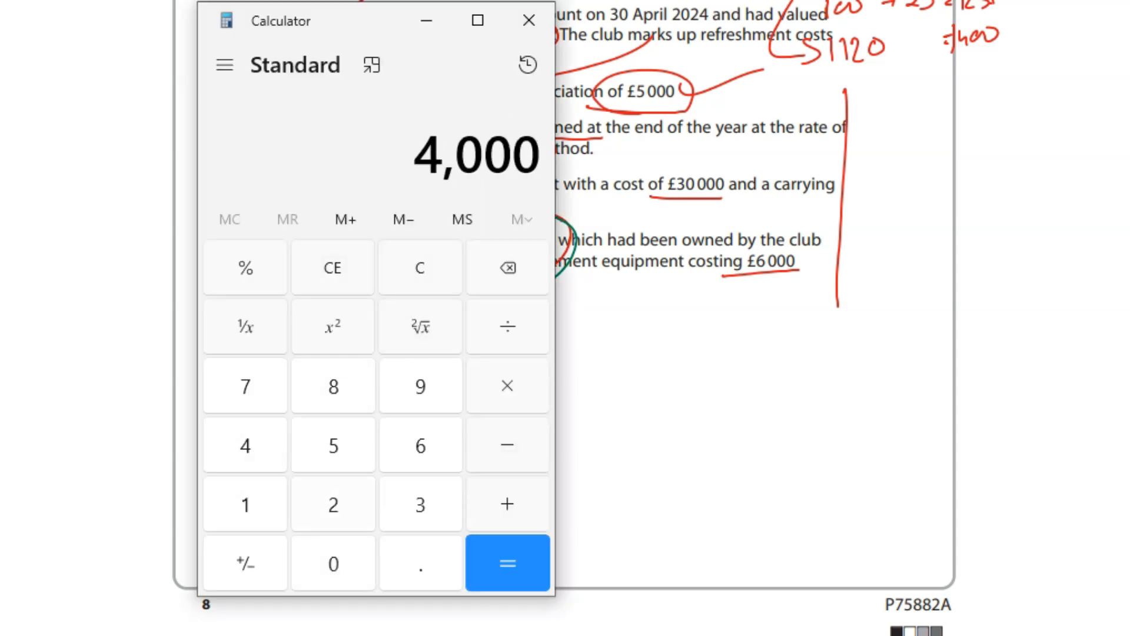
# Calculate 4000 × 0.2 and 4000 − 2400 and note '= 2400 Depre' in green.
pyautogui.click(506, 563)
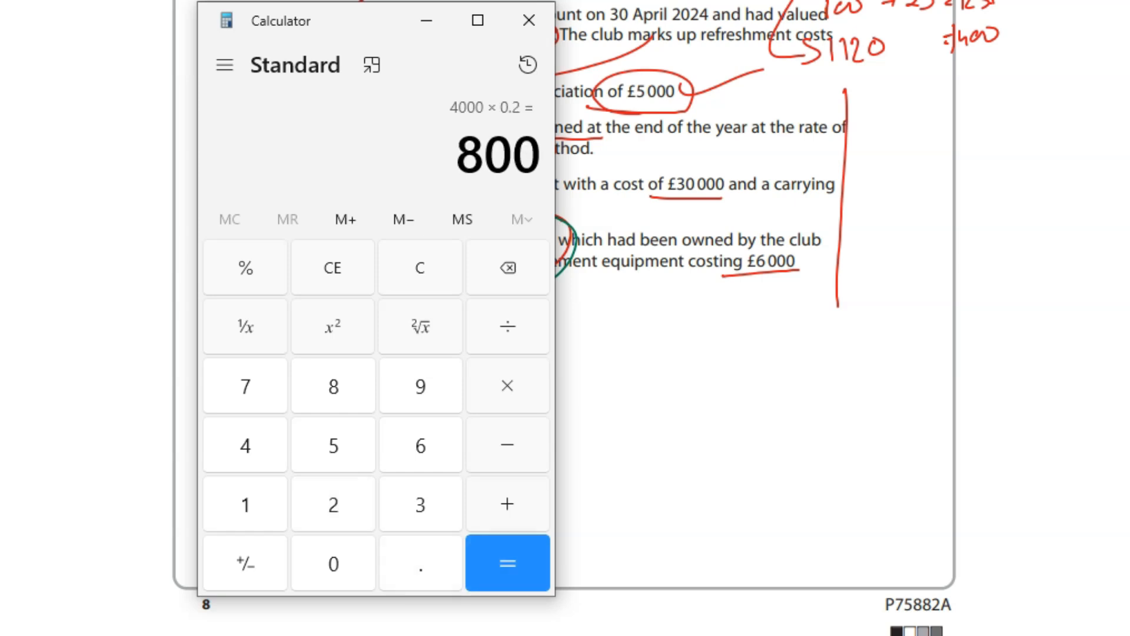
pyautogui.click(420, 267)
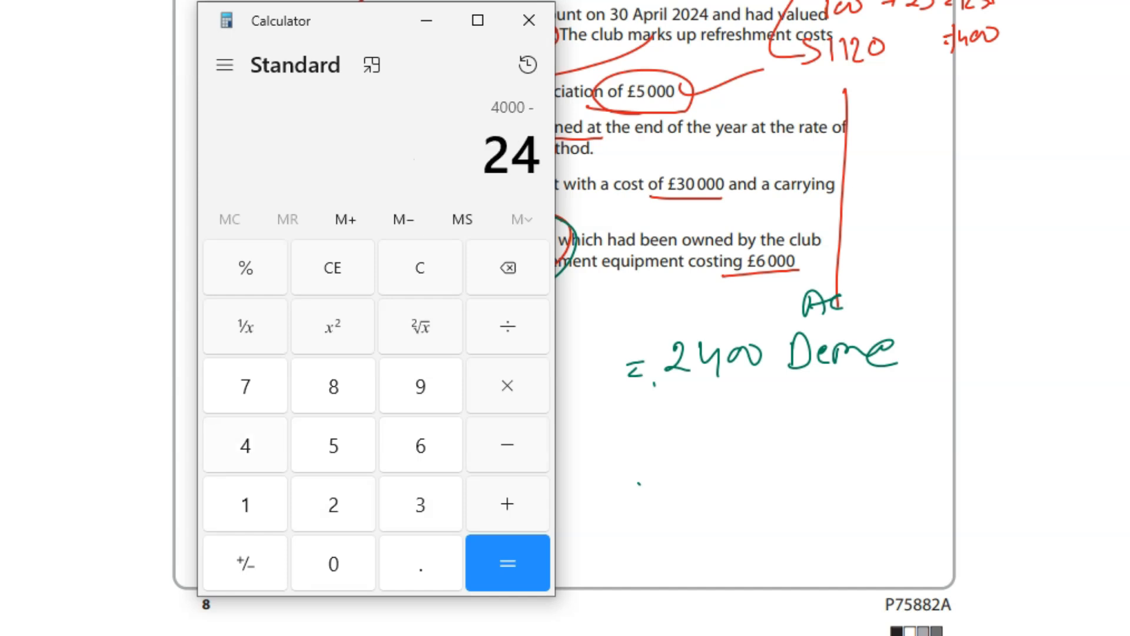
pyautogui.click(507, 563)
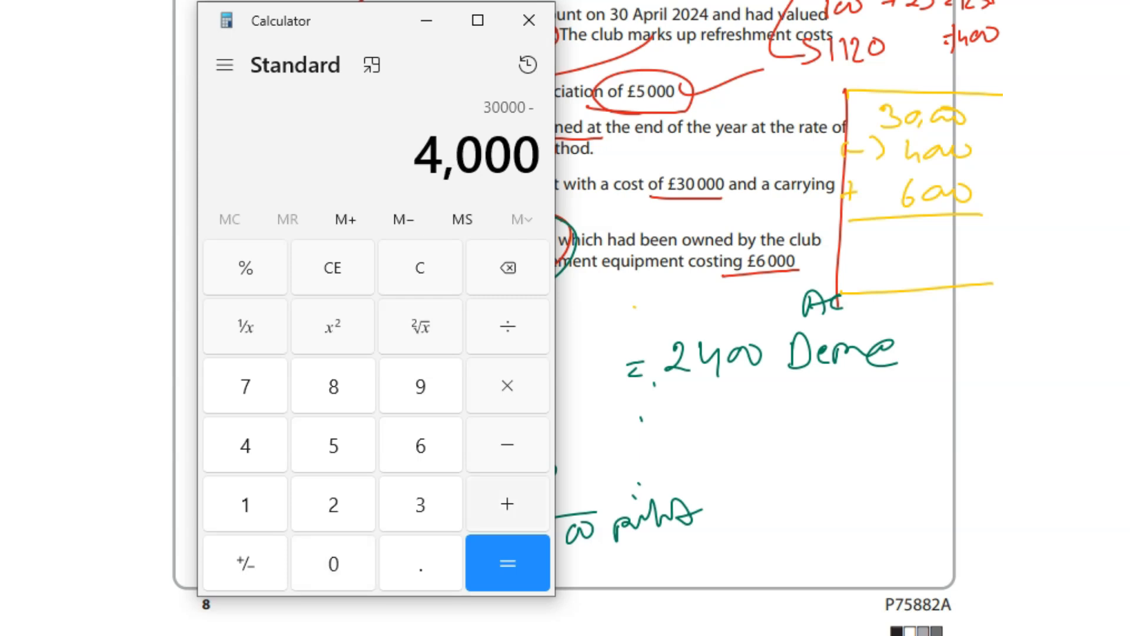
# Add 26000 + 6000 and list Depre (W) under a new Expenditure heading.
pyautogui.click(507, 562)
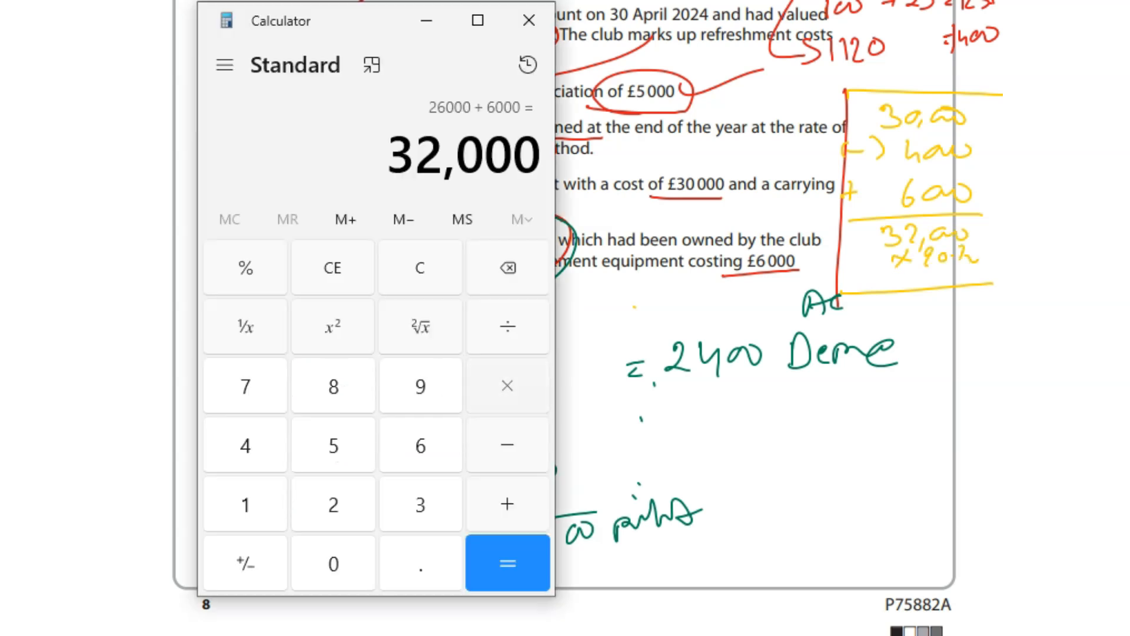
pyautogui.click(507, 563)
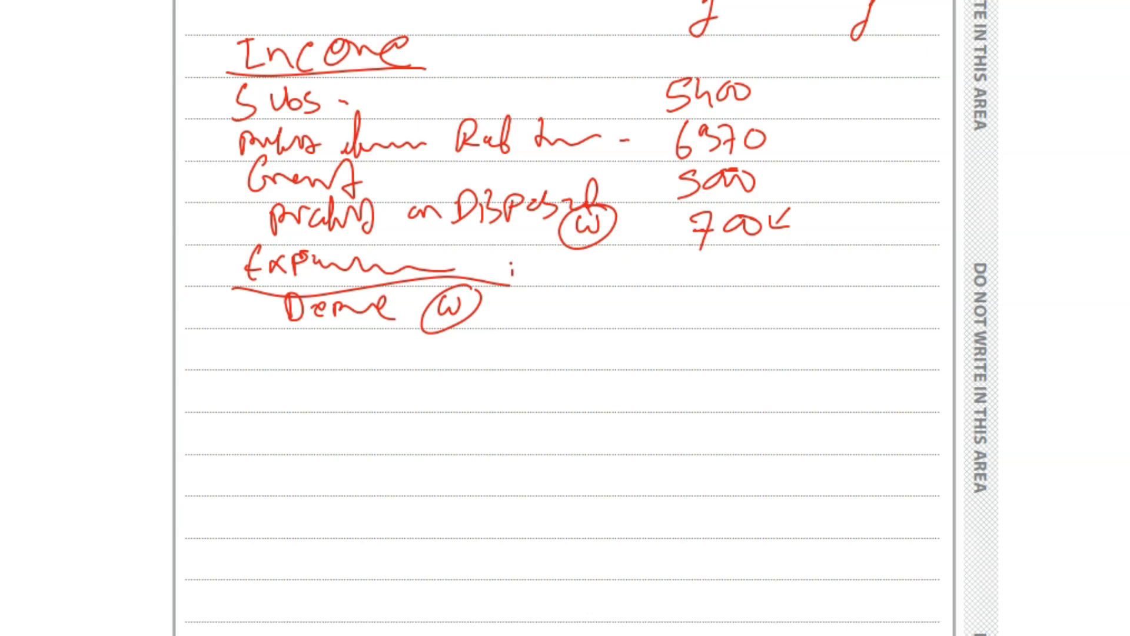
# Rule a total line under the income figures and scroll down to the expenditure lines.
pyautogui.moveTo(667, 249); pyautogui.dragTo(883, 282)
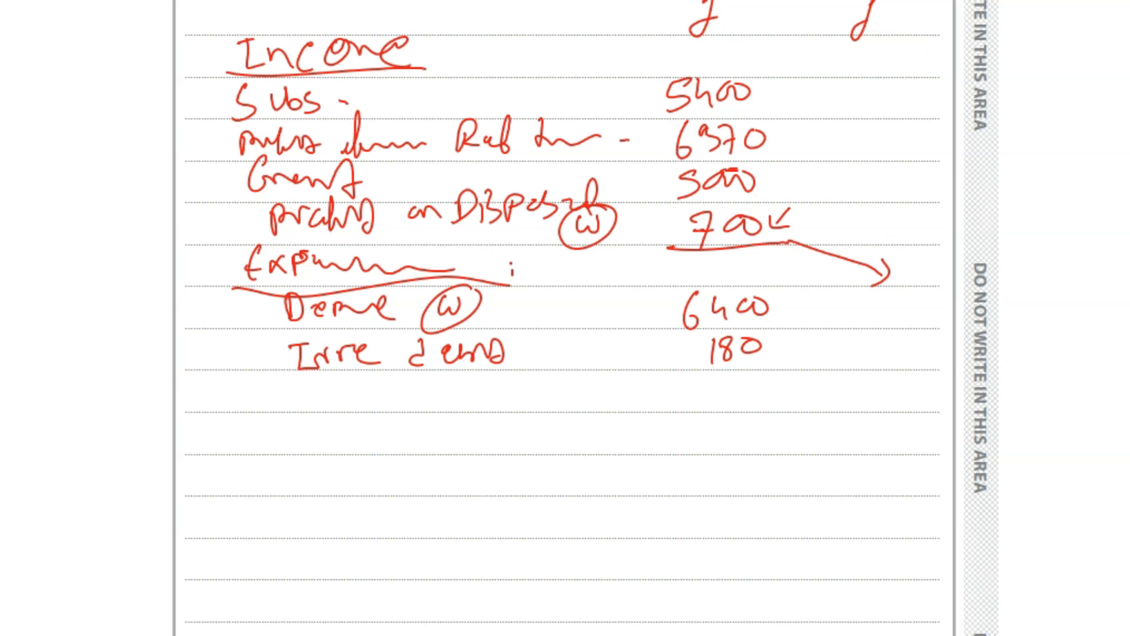
pyautogui.scroll(-3)
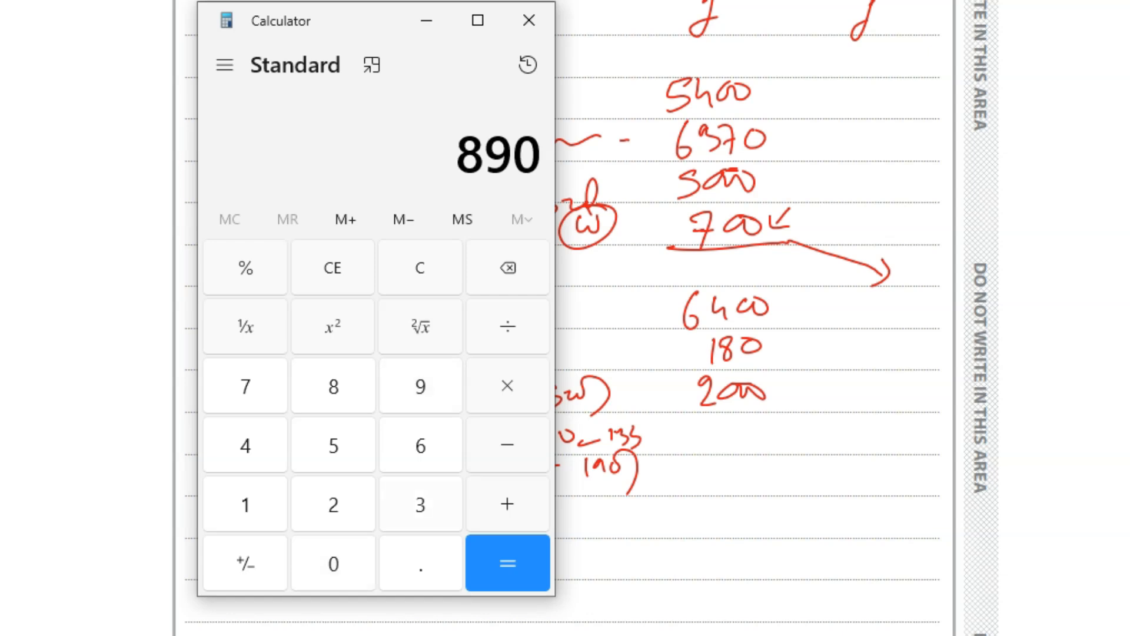
# Add 755 and 190 in Calculator to get the 945 expense.
pyautogui.click(506, 445)
pyautogui.write('190')
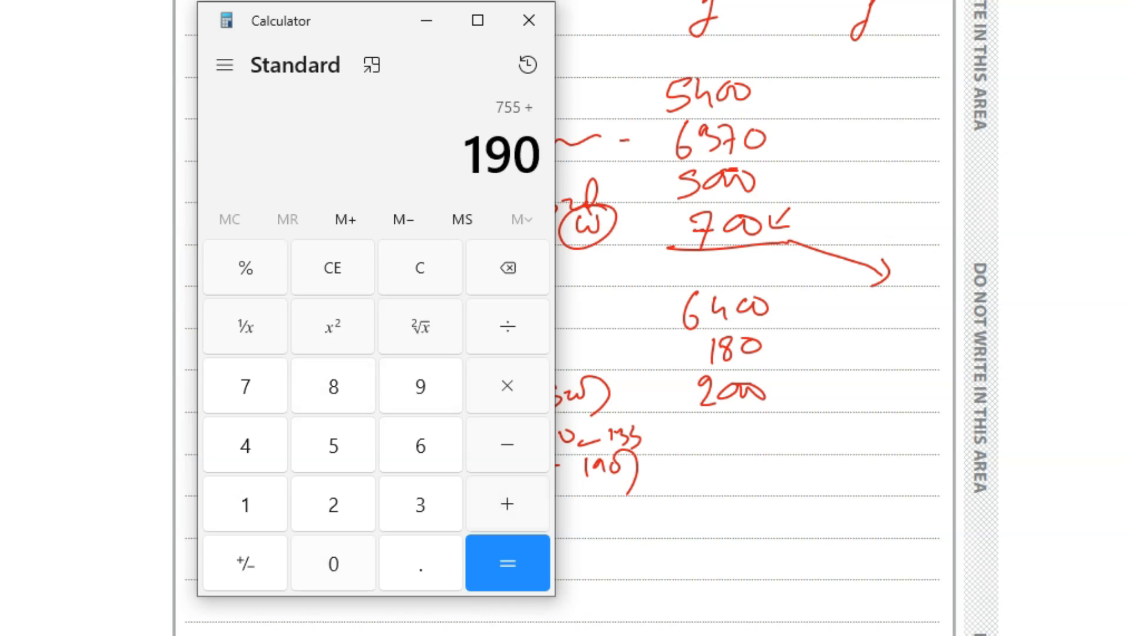
pyautogui.click(507, 563)
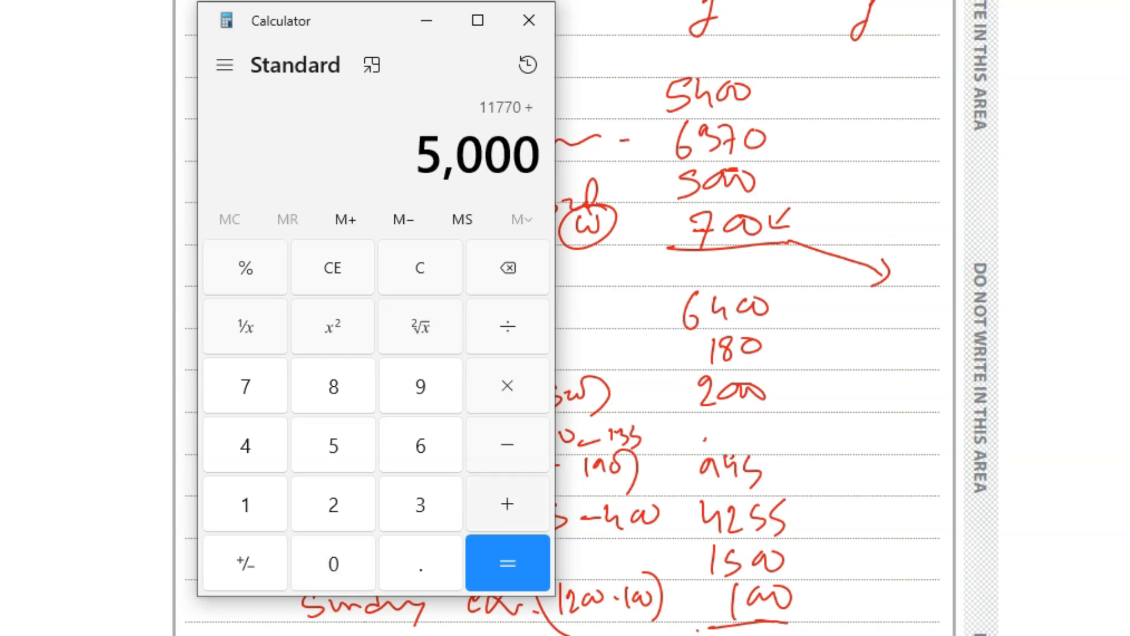
# Total income as 11770 + 5000 + 700 = 17470 in Calculator.
pyautogui.click(508, 563)
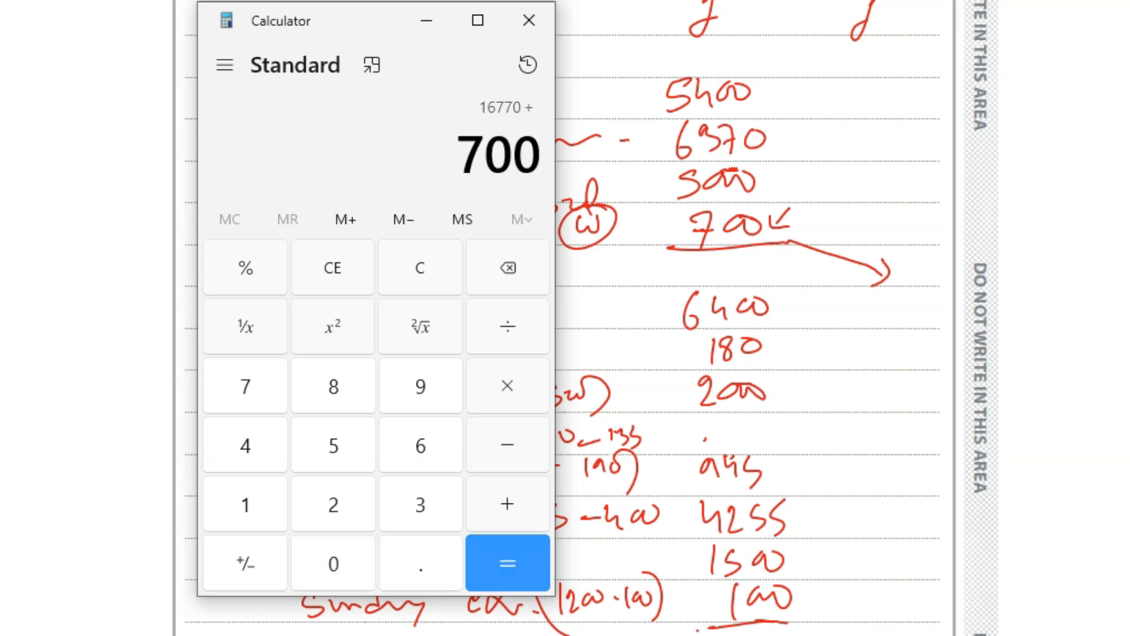
pyautogui.click(507, 562)
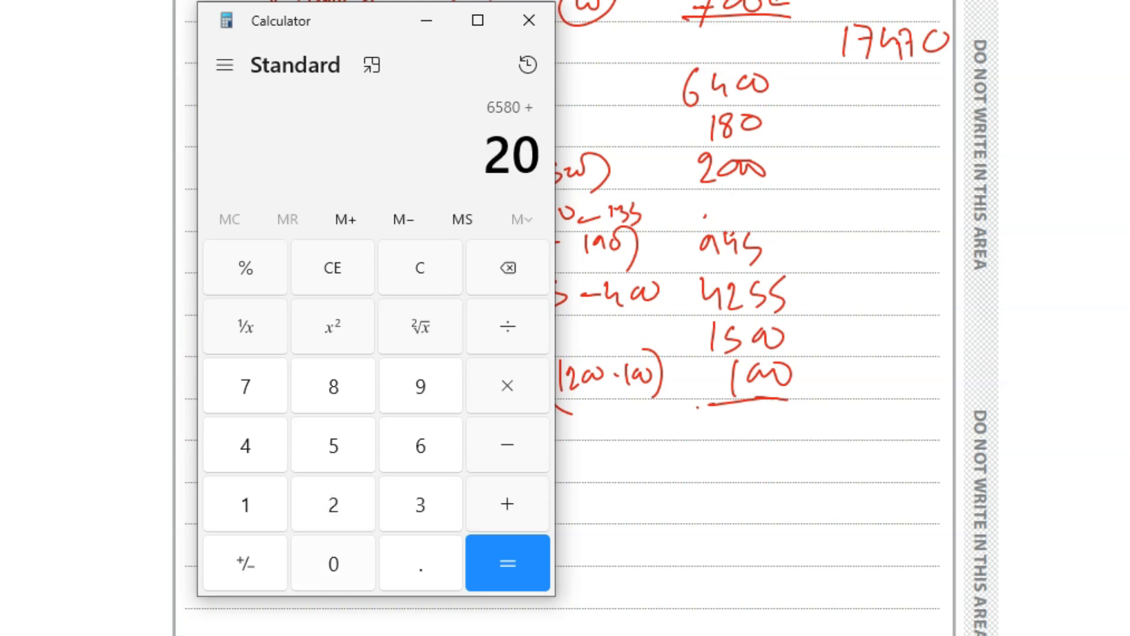
# Add up the expenditure figures in Calculator, reaching 16,280 so far.
pyautogui.click(506, 563)
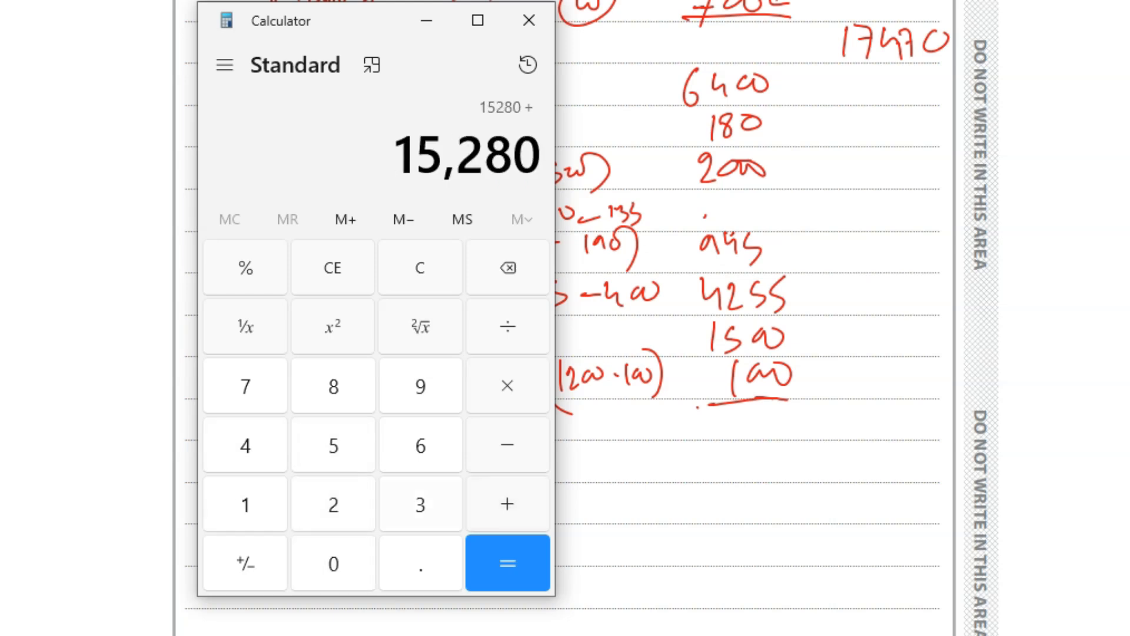
pyautogui.click(507, 563)
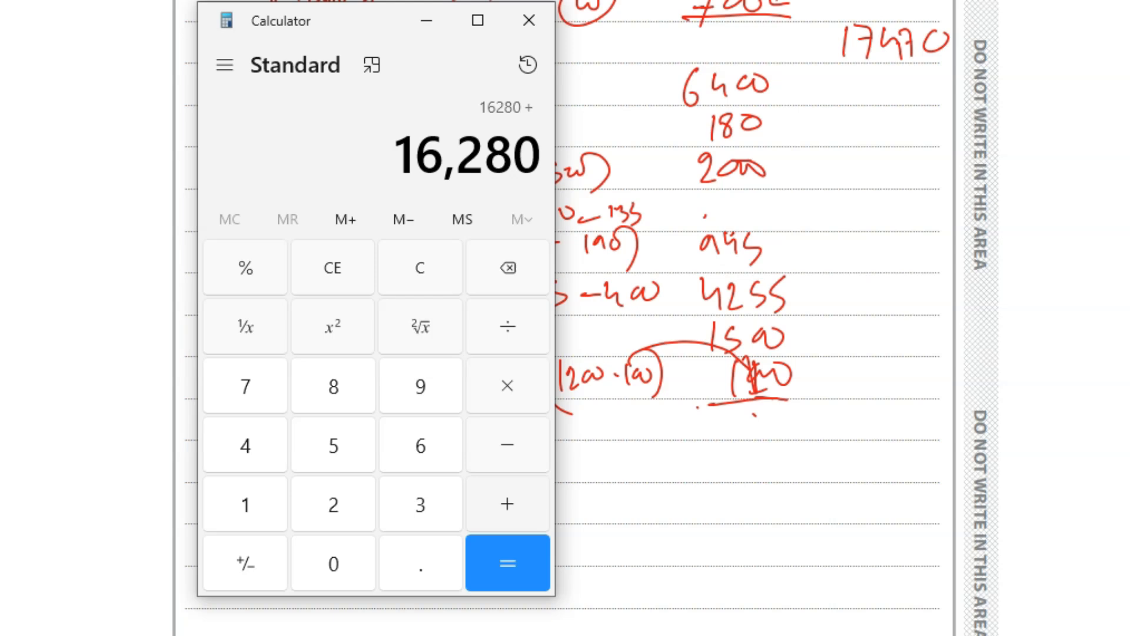
# Add sundry expenses for 16380 total expenditure, then compute 16380 − 17470 = −1,090.
pyautogui.click(507, 563)
pyautogui.write('1')
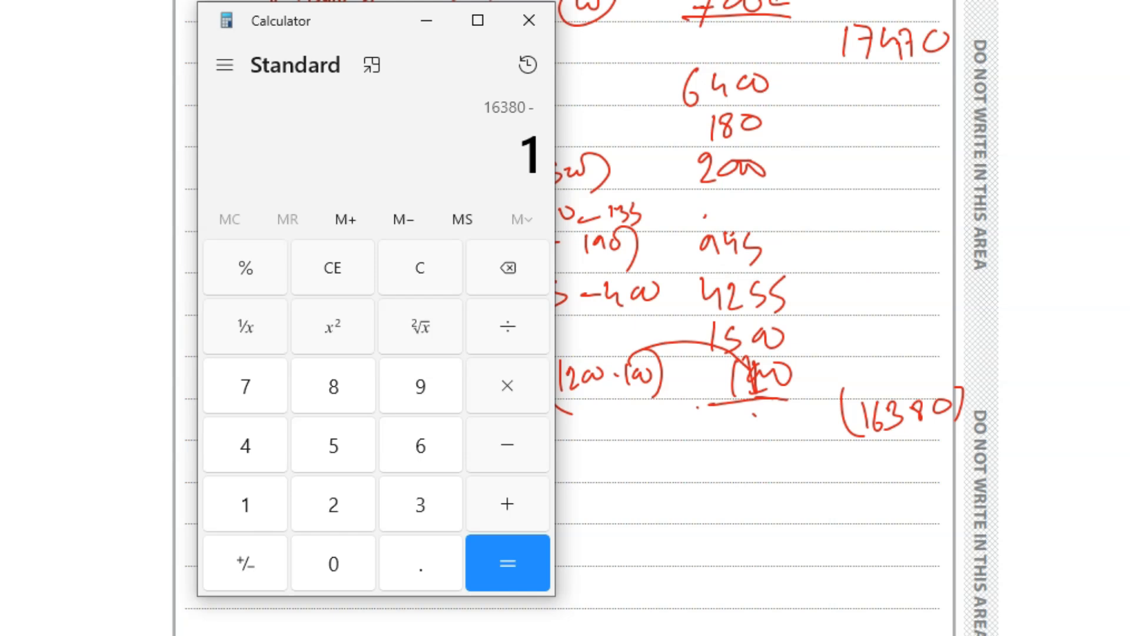
pyautogui.click(507, 563)
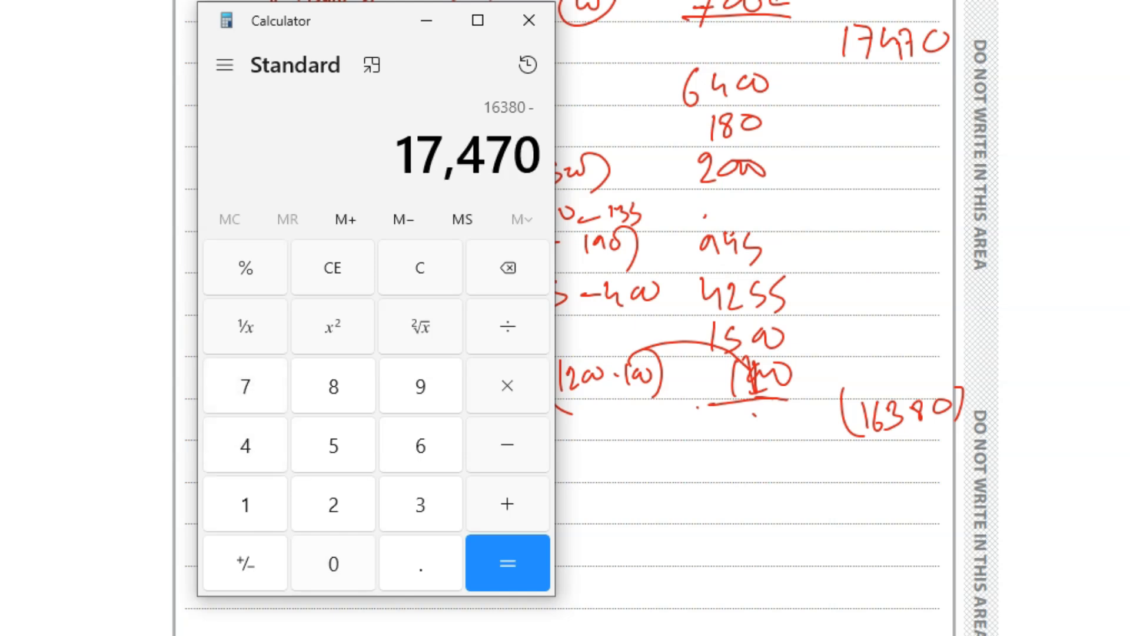
pyautogui.click(507, 563)
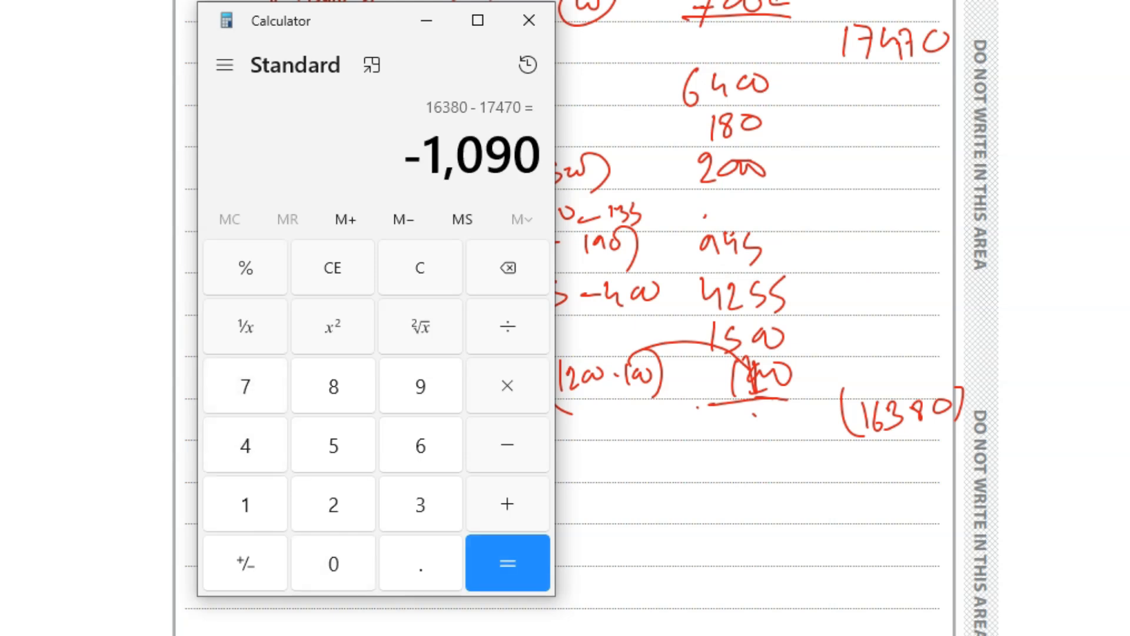